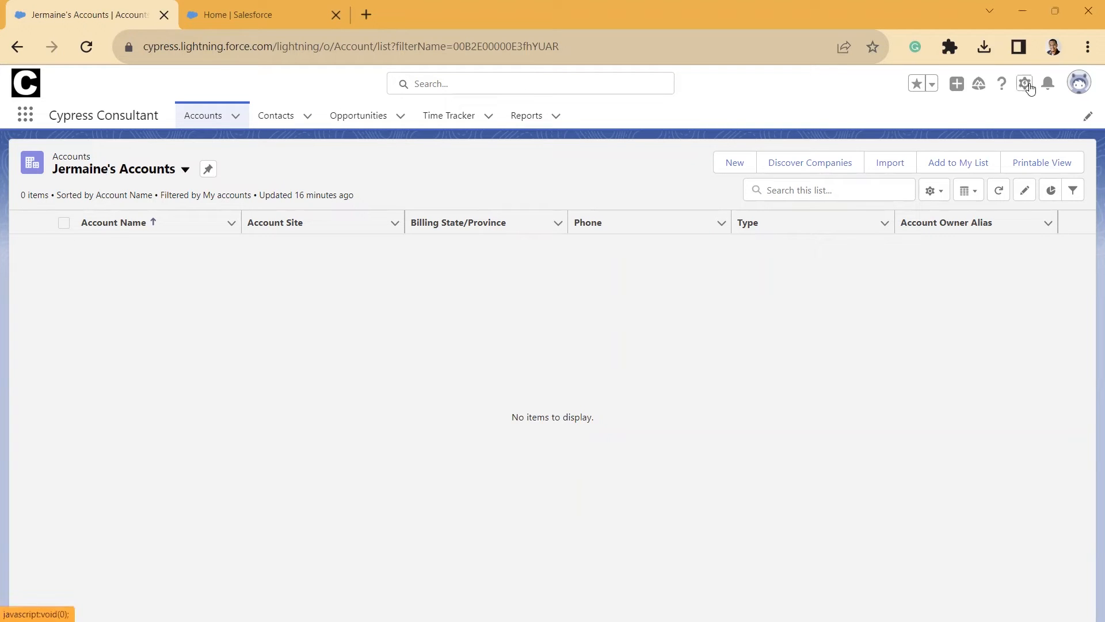
Open Setup from the gear menu and search Quick Find for 'einstein'
click(1024, 83)
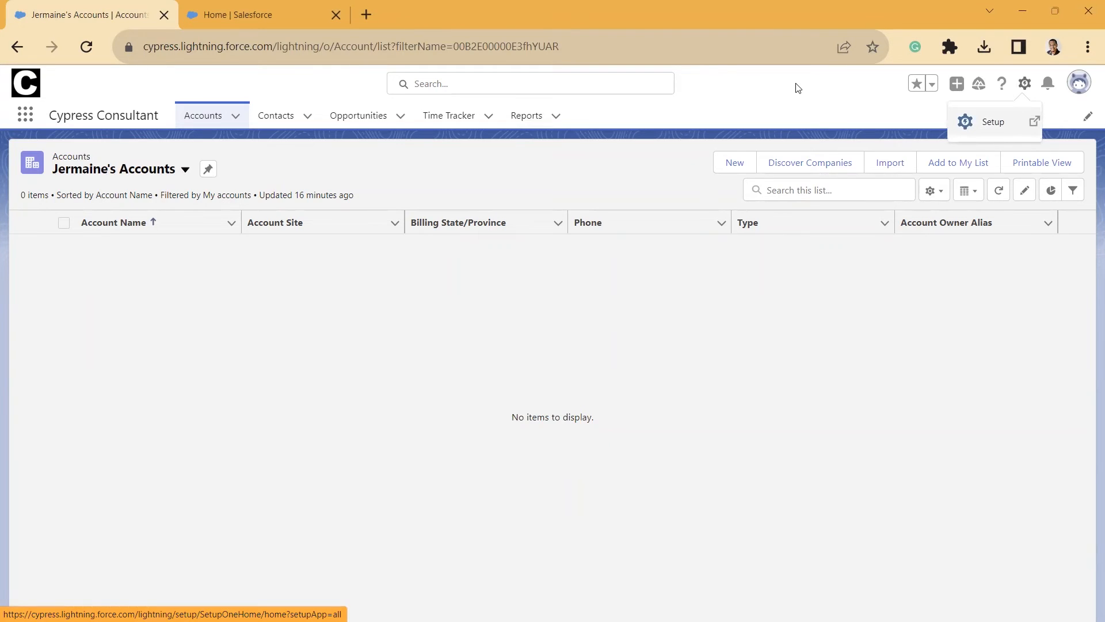
click(992, 121)
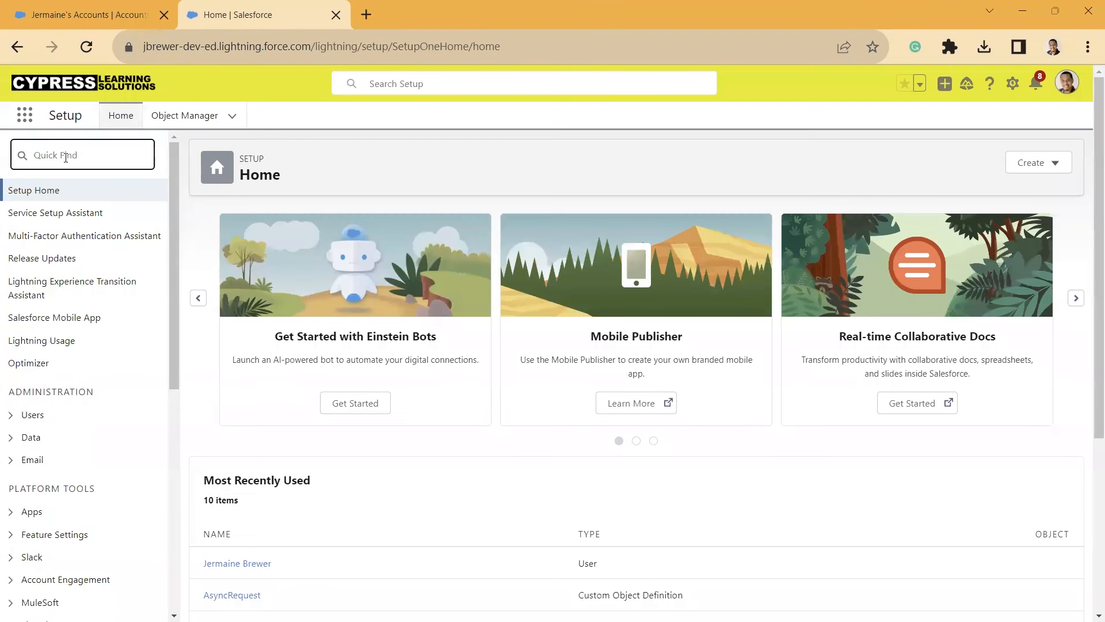
text(einstein activ)
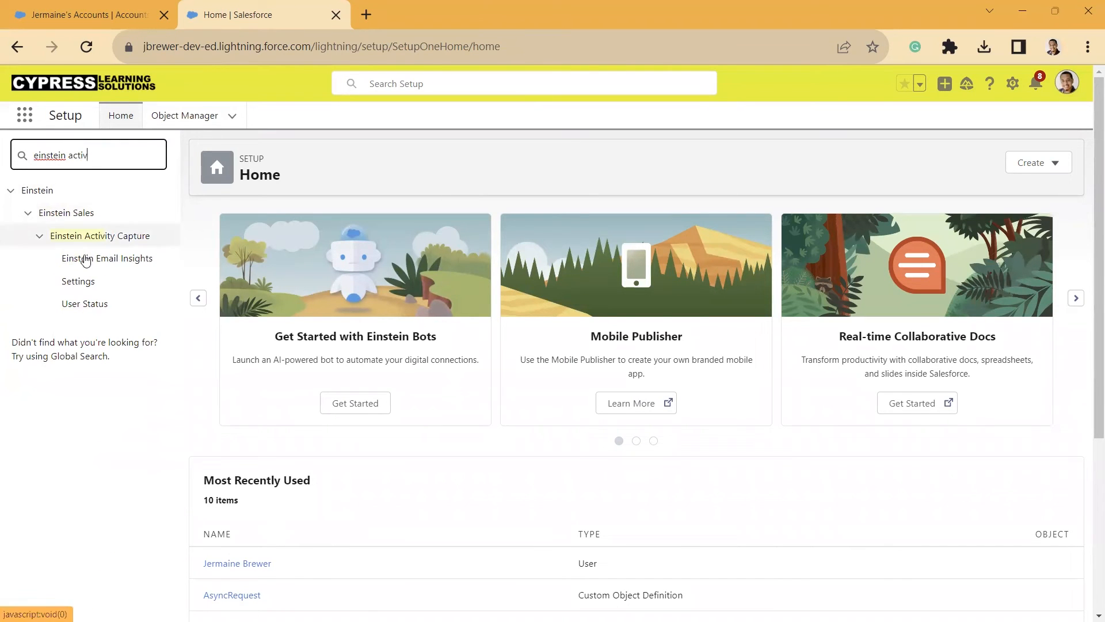
View Einstein Activity Capture's General settings, with Activity Capture and Activities Dashboard on
click(78, 282)
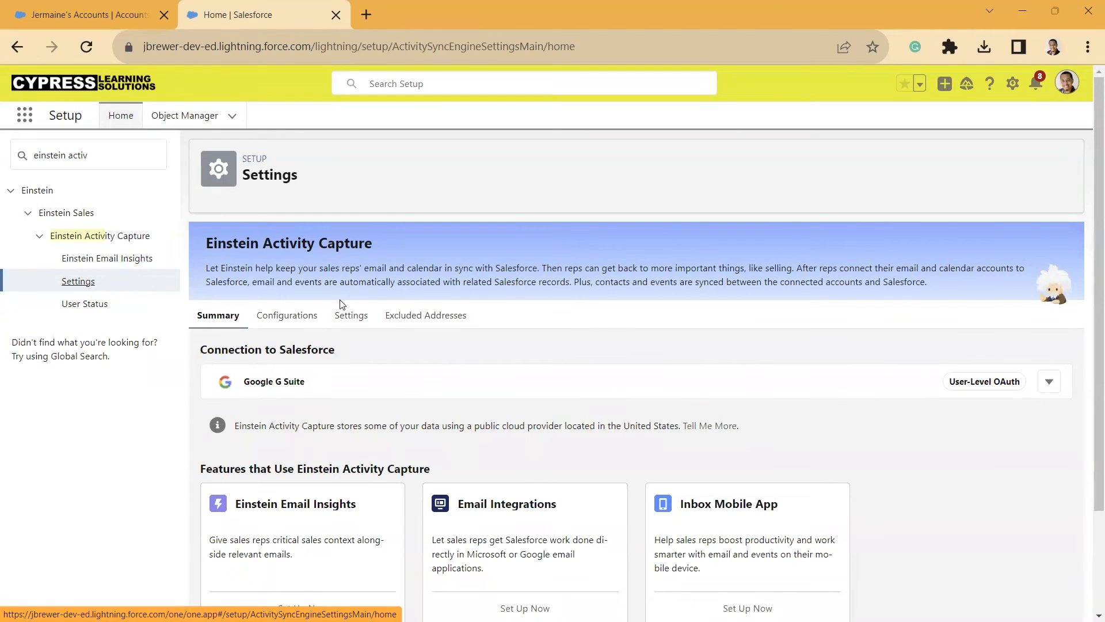
click(350, 315)
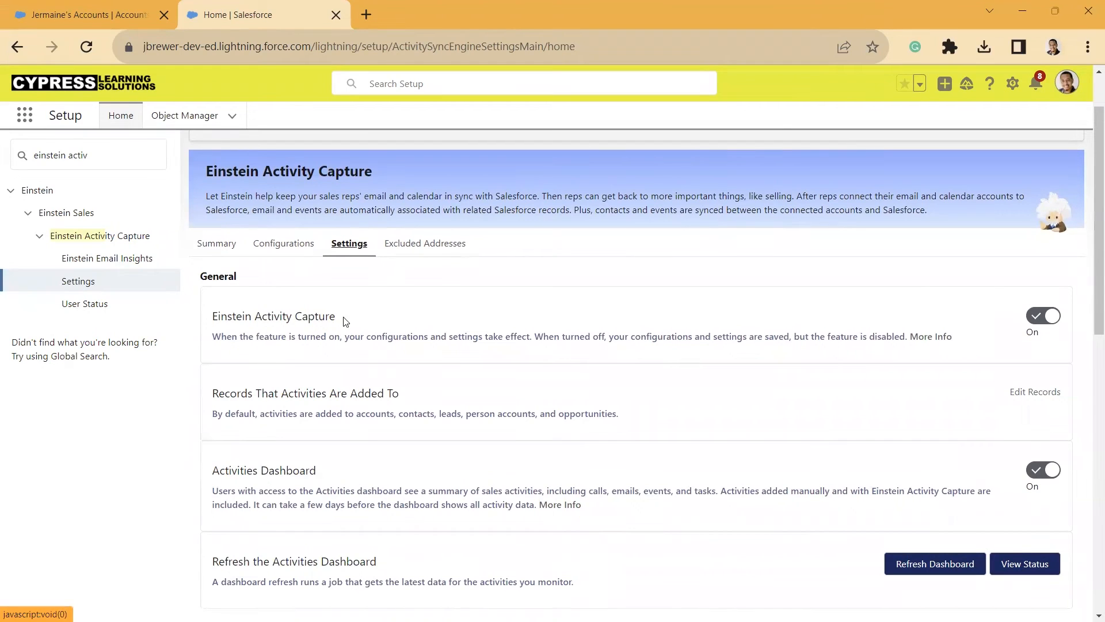
mouse_move(188, 356)
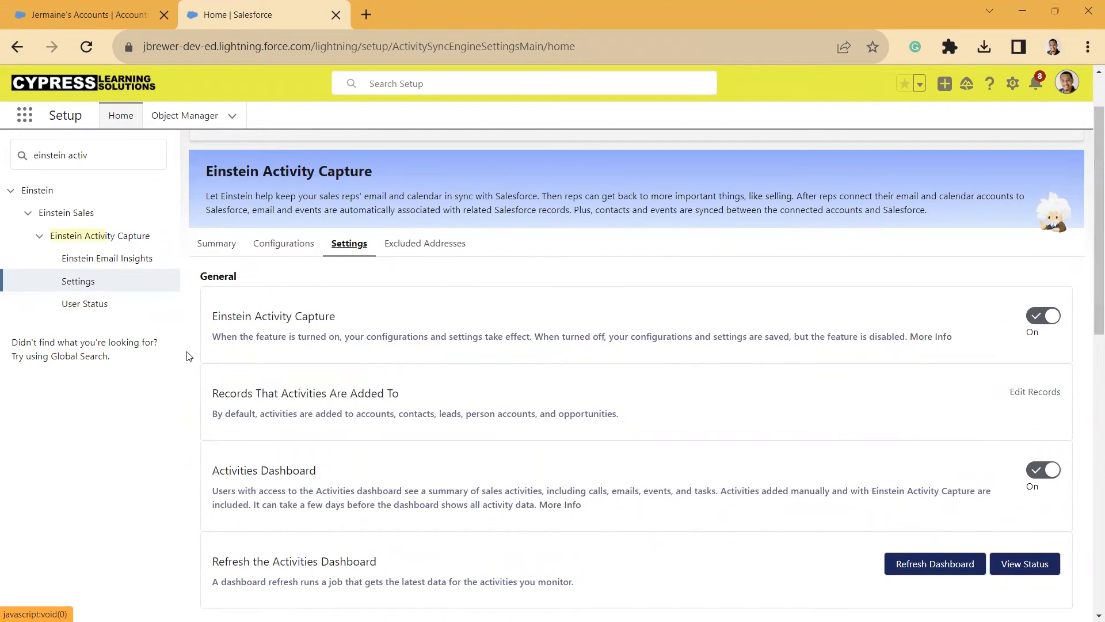
mouse_move(228, 364)
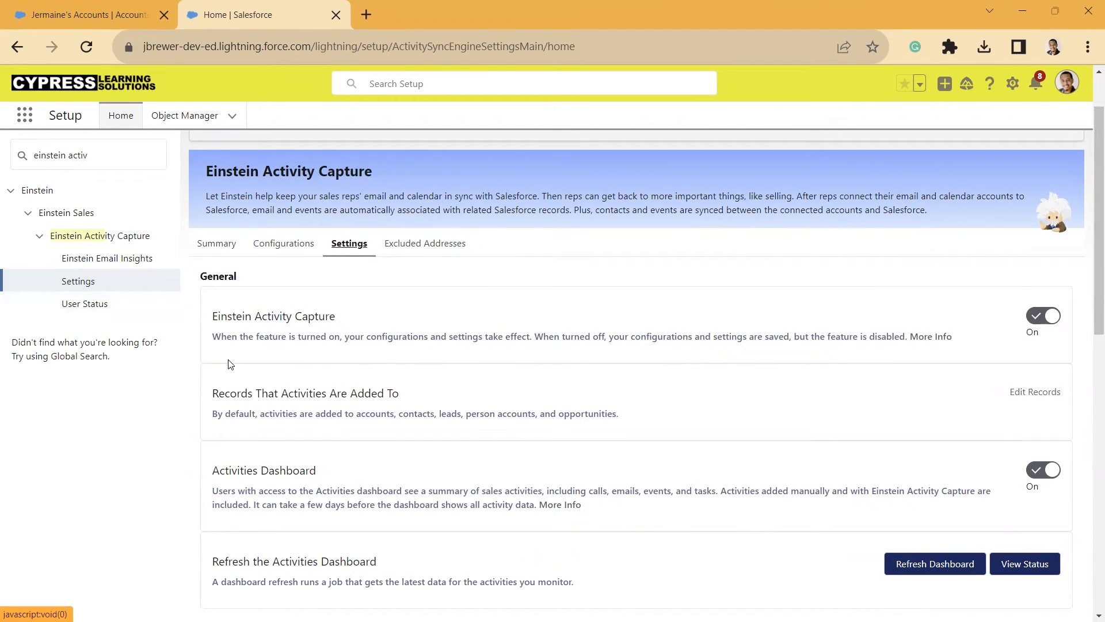
mouse_move(228, 430)
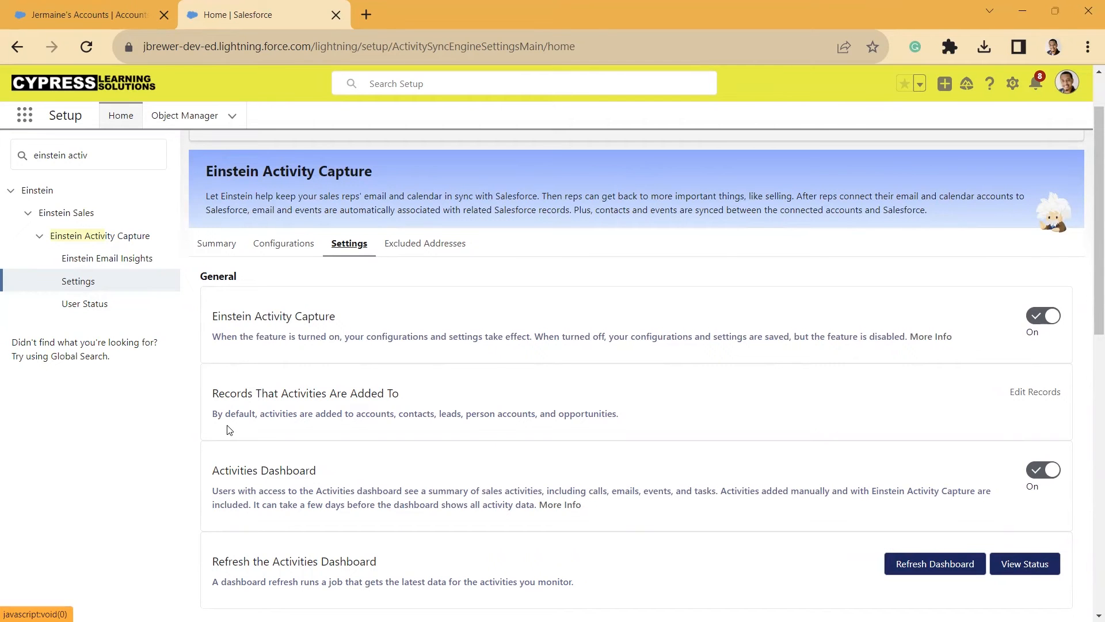
mouse_move(230, 427)
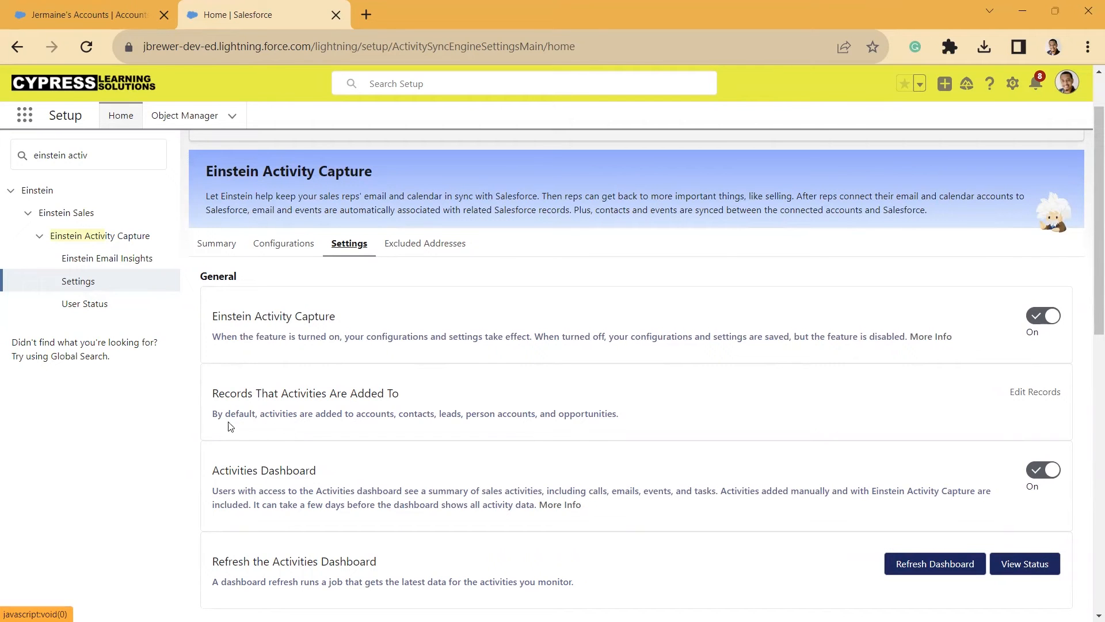
mouse_move(262, 427)
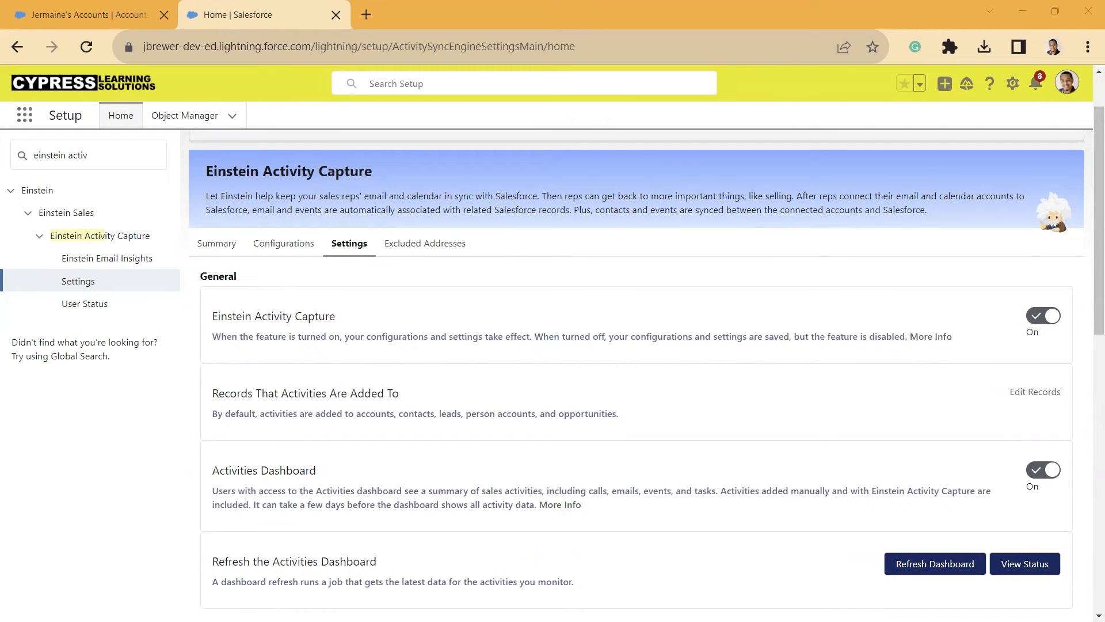
mouse_move(754, 469)
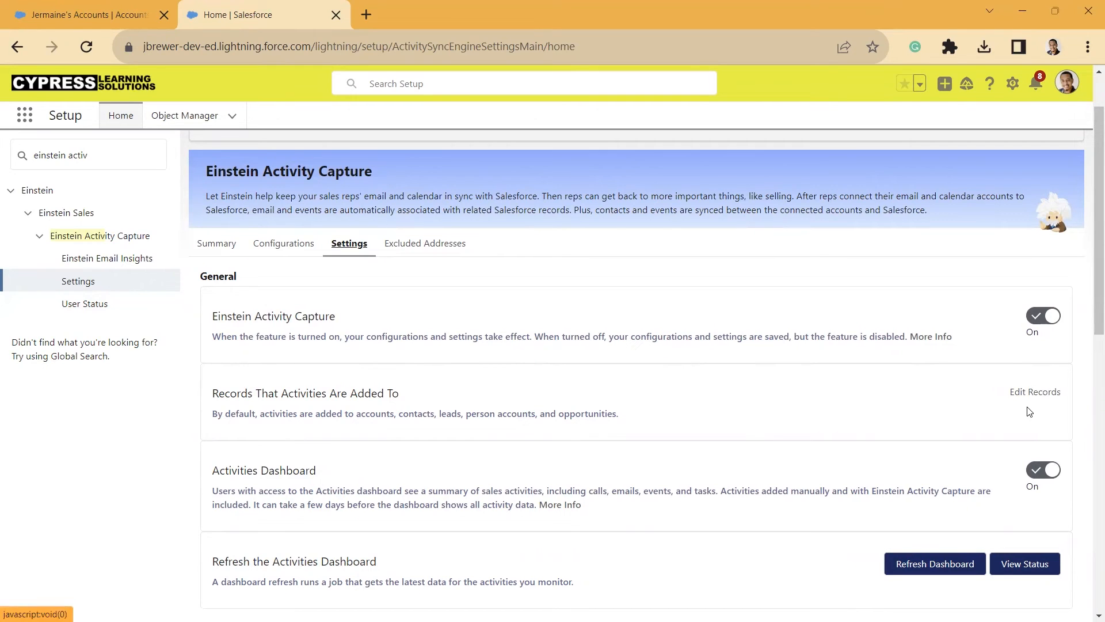
mouse_move(1063, 430)
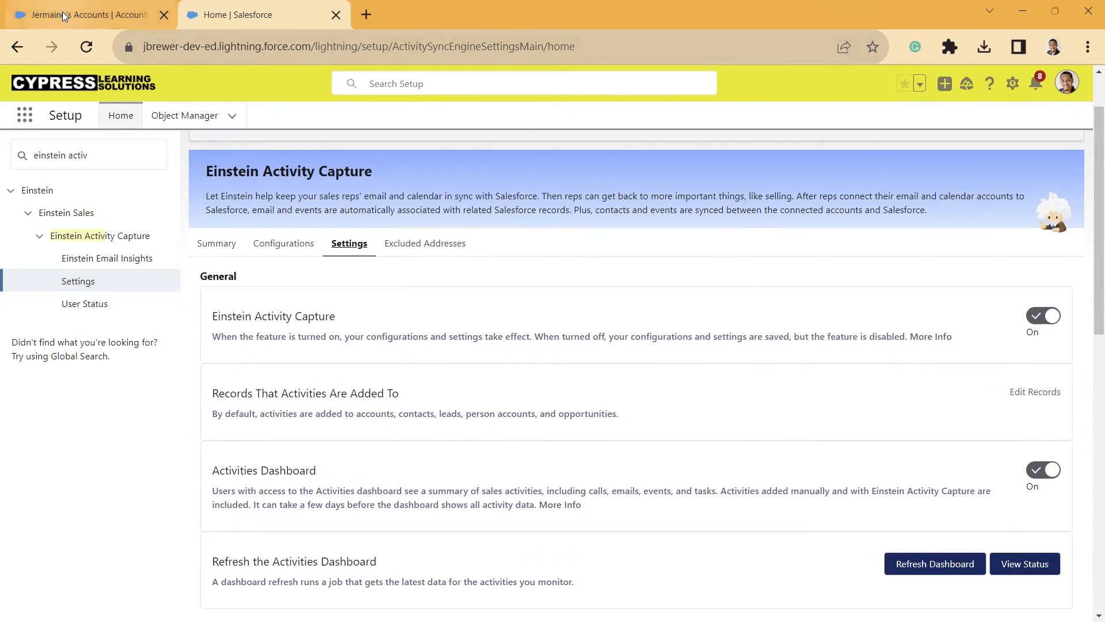
Return to Jermaine's Accounts and show the List View Controls menu
click(84, 14)
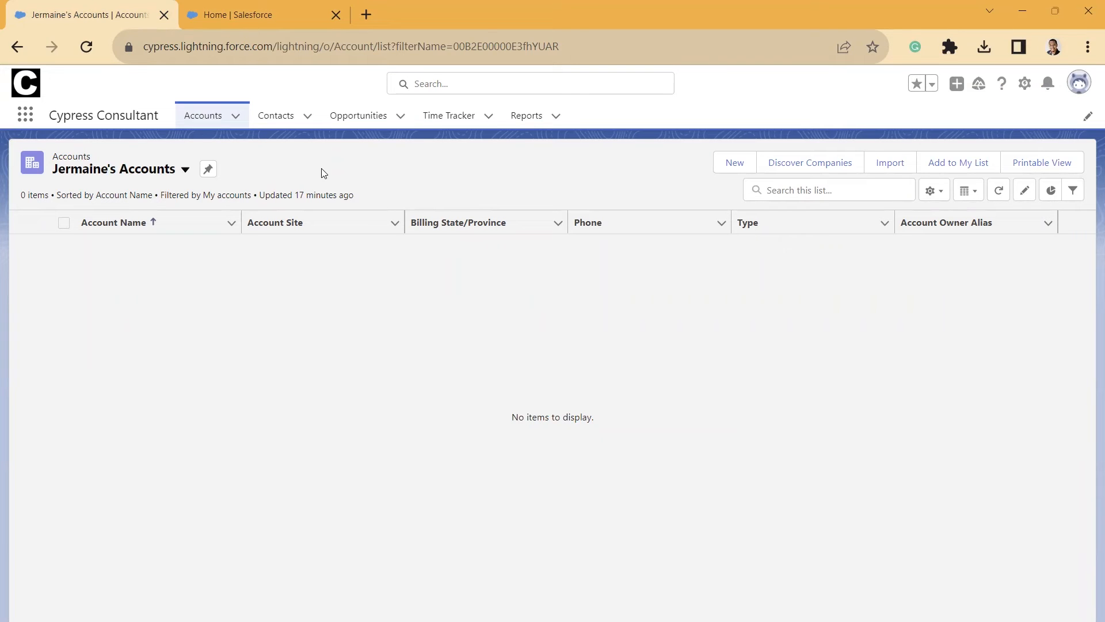
mouse_move(478, 157)
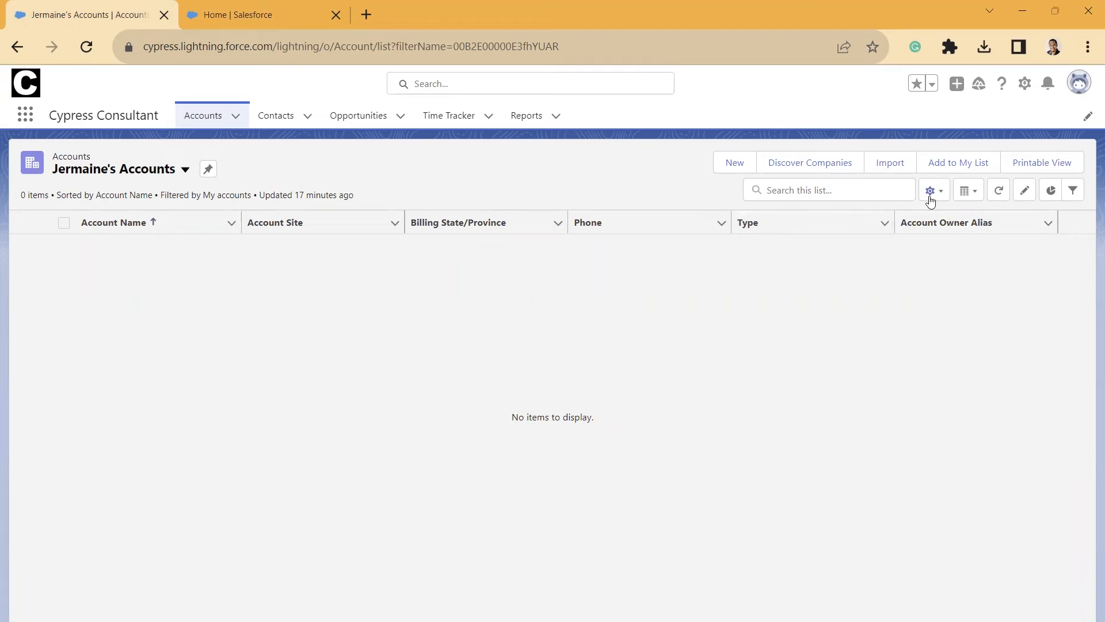
click(930, 190)
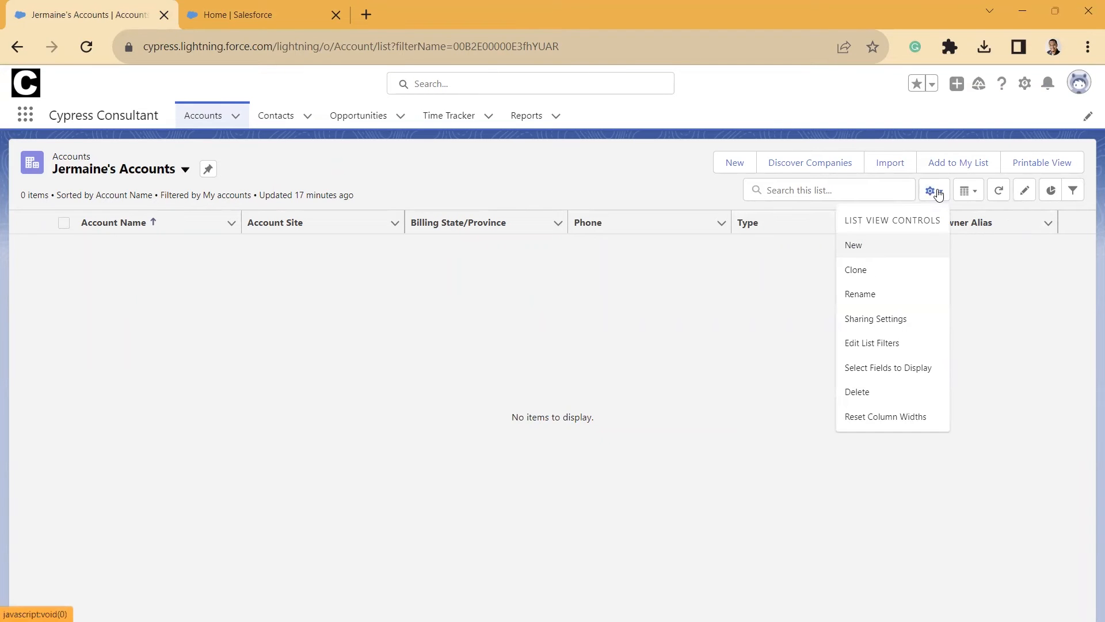
Open Select Fields to Display and browse the Available Fields list
click(888, 368)
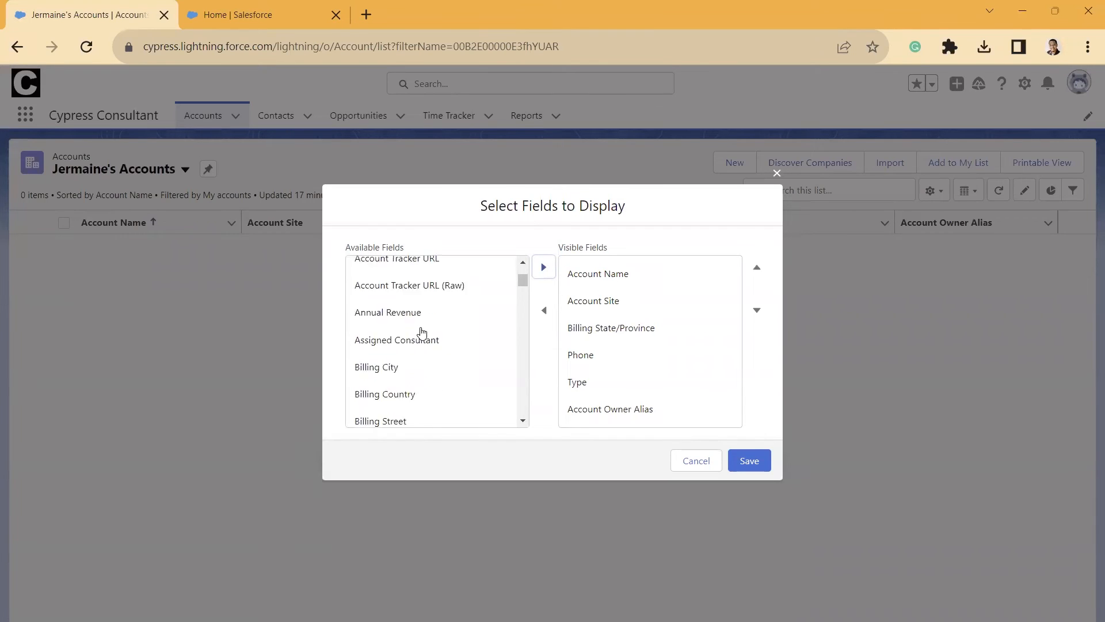
scroll(down, 3)
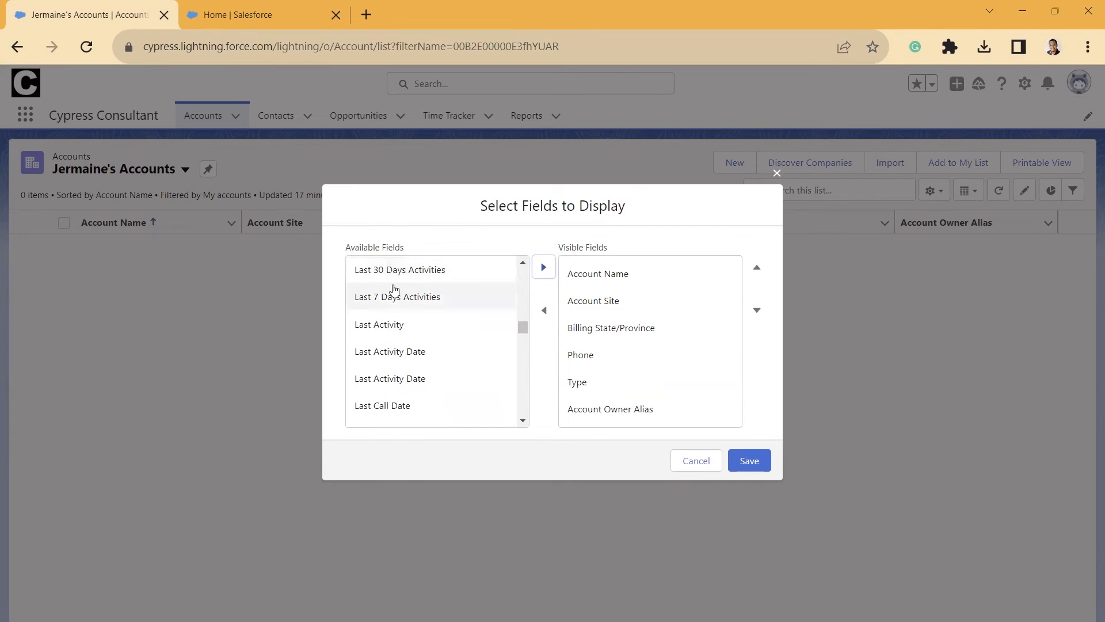
mouse_move(400, 270)
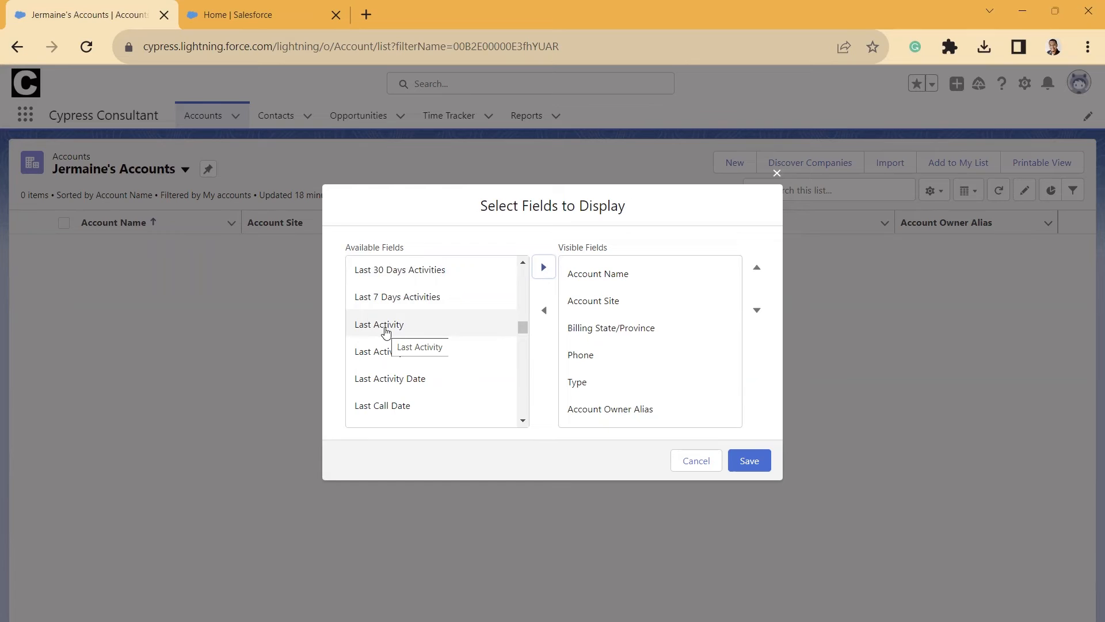
scroll(down, 3)
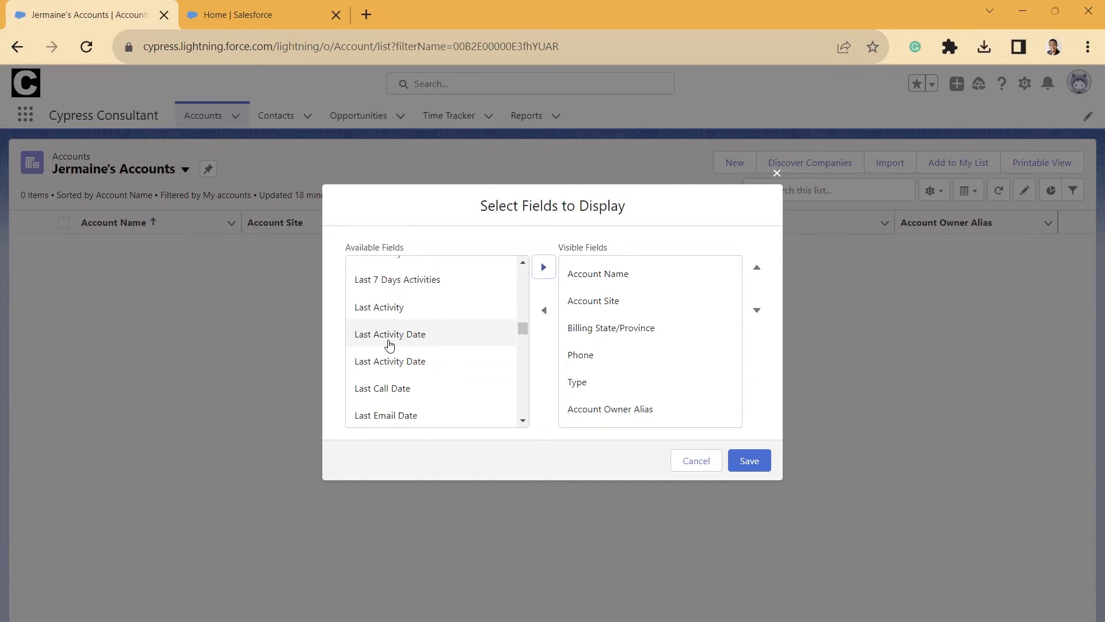
scroll(down, 3)
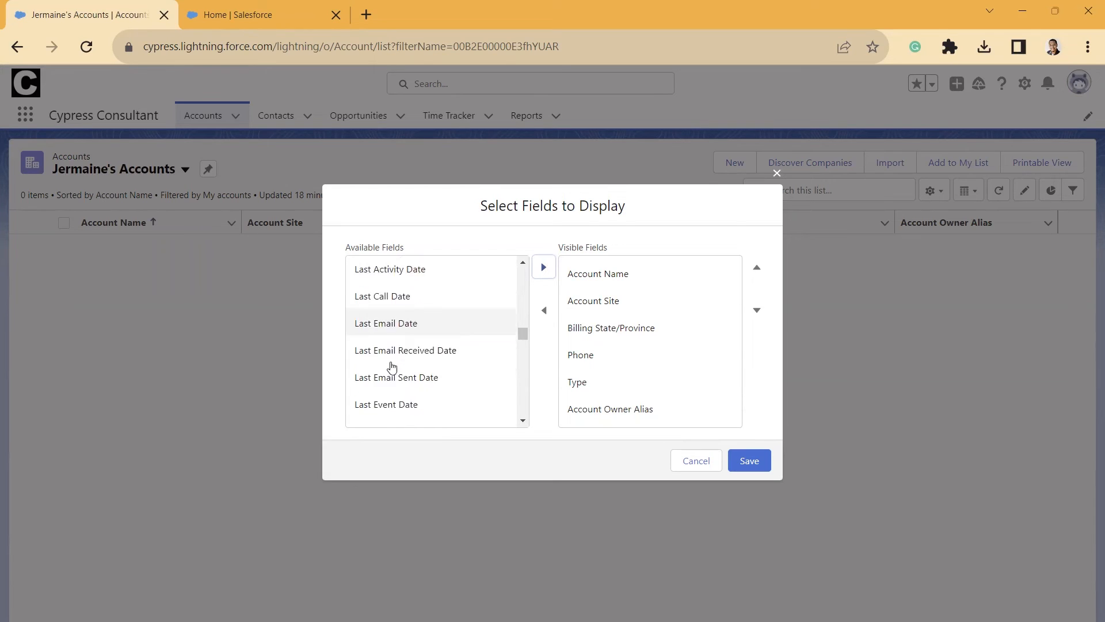
scroll(down, 3)
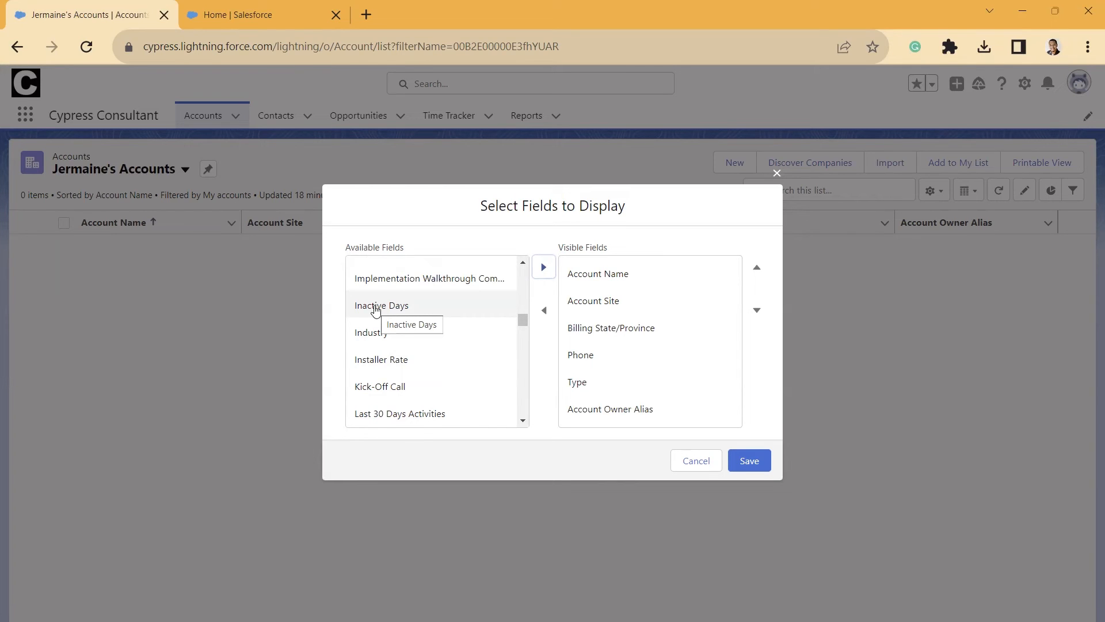
mouse_move(387, 317)
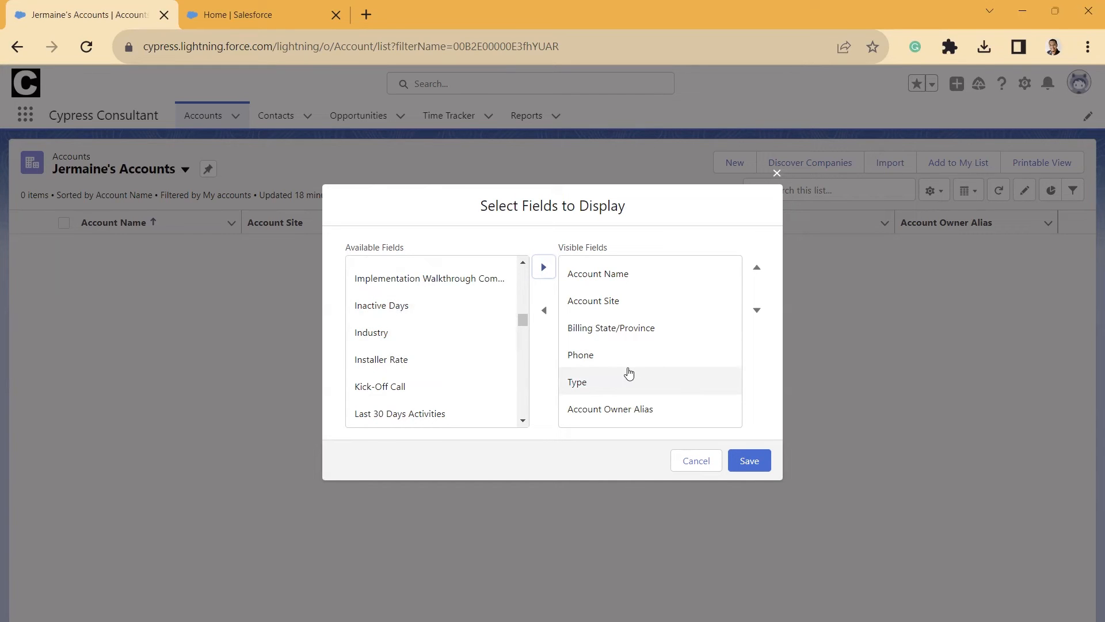
Remove every visible field except Account Name, then add Inactive Days
click(576, 382)
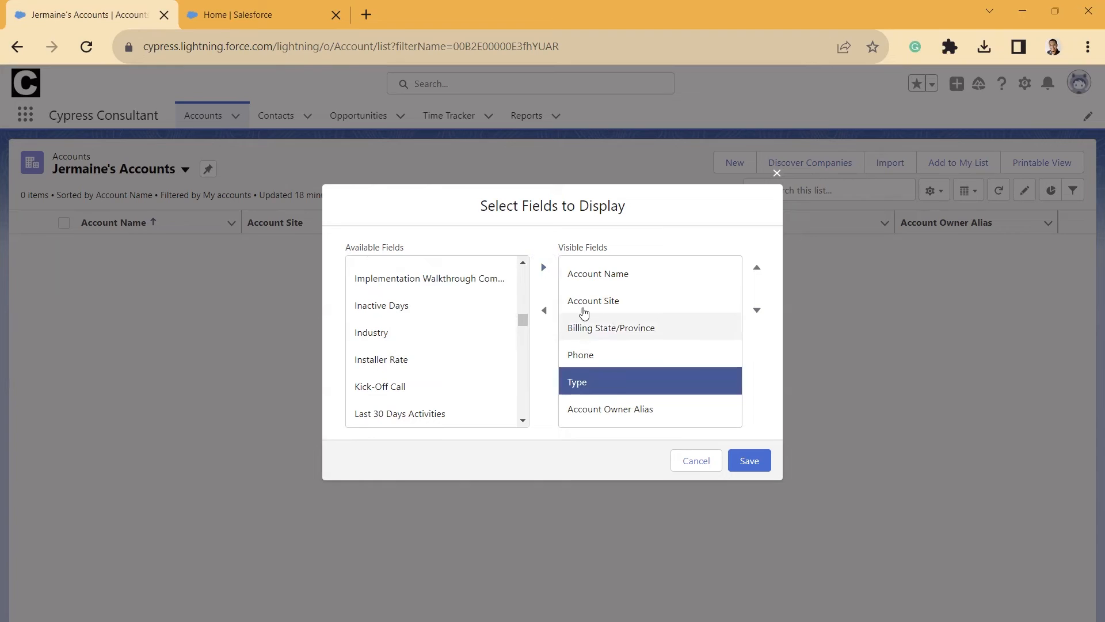
click(543, 311)
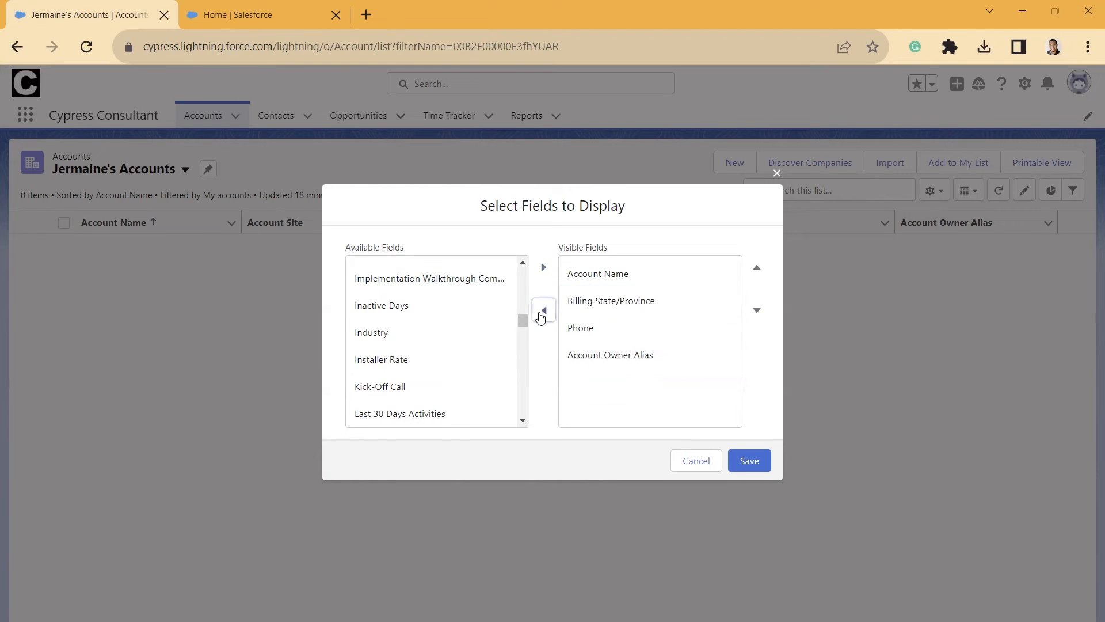
click(544, 310)
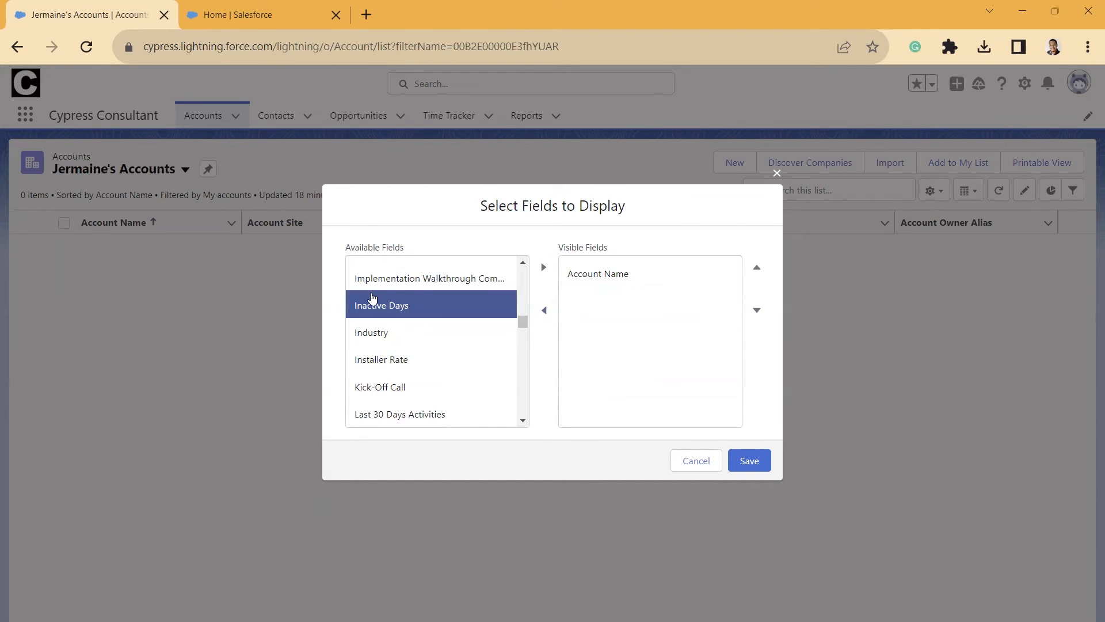
click(543, 266)
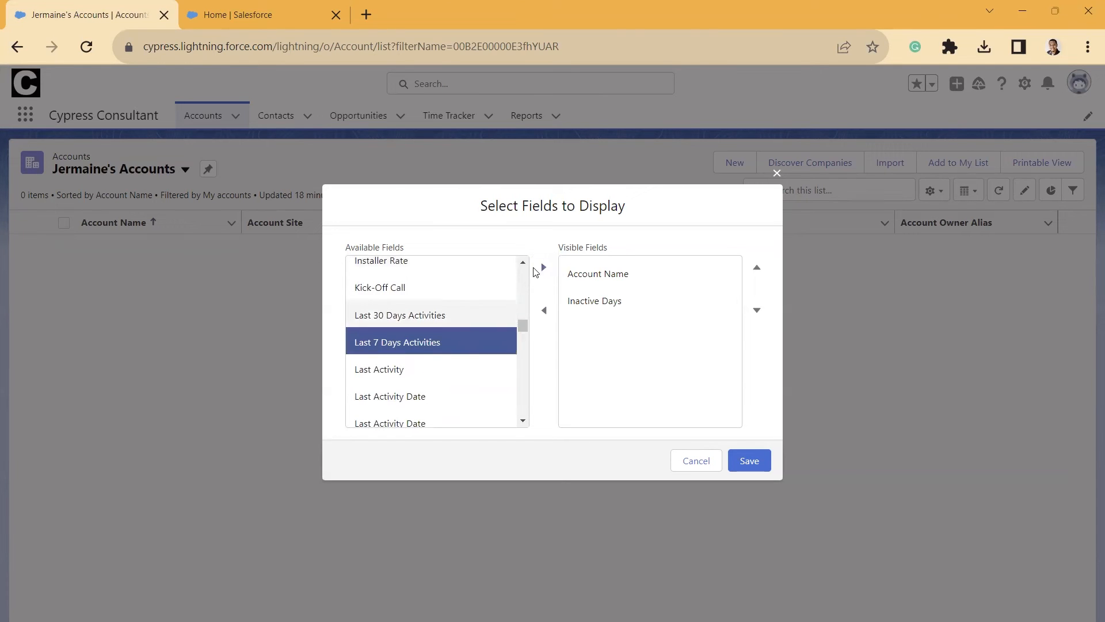
Add Last 7 Days Activities, Last Activity, Last Activity Date, Last Email Date and Last Email Sent Date
click(543, 267)
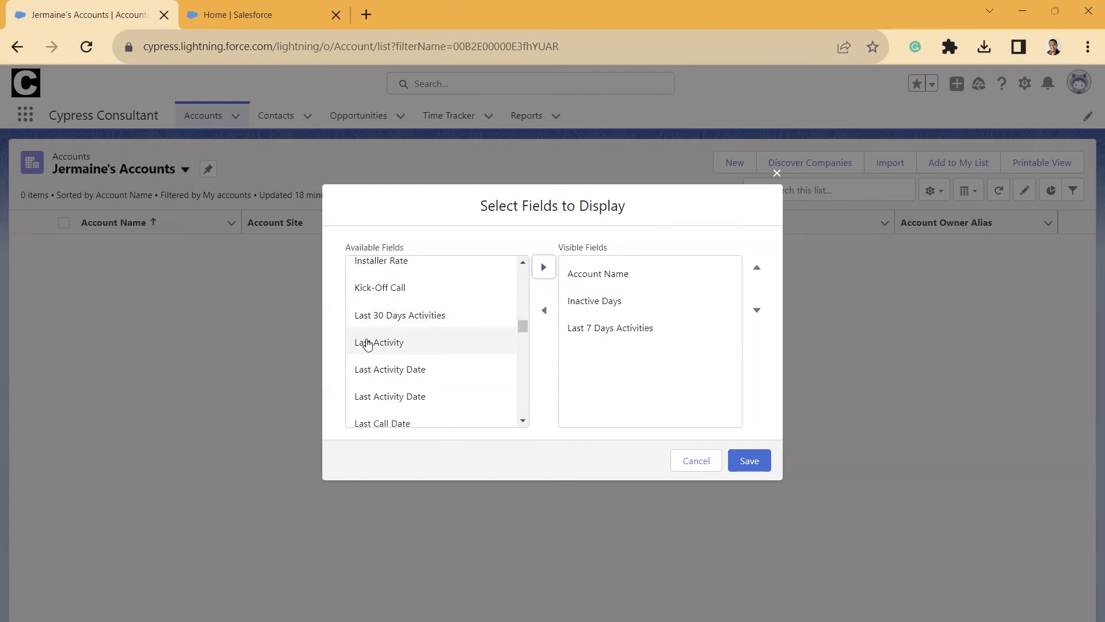
click(543, 267)
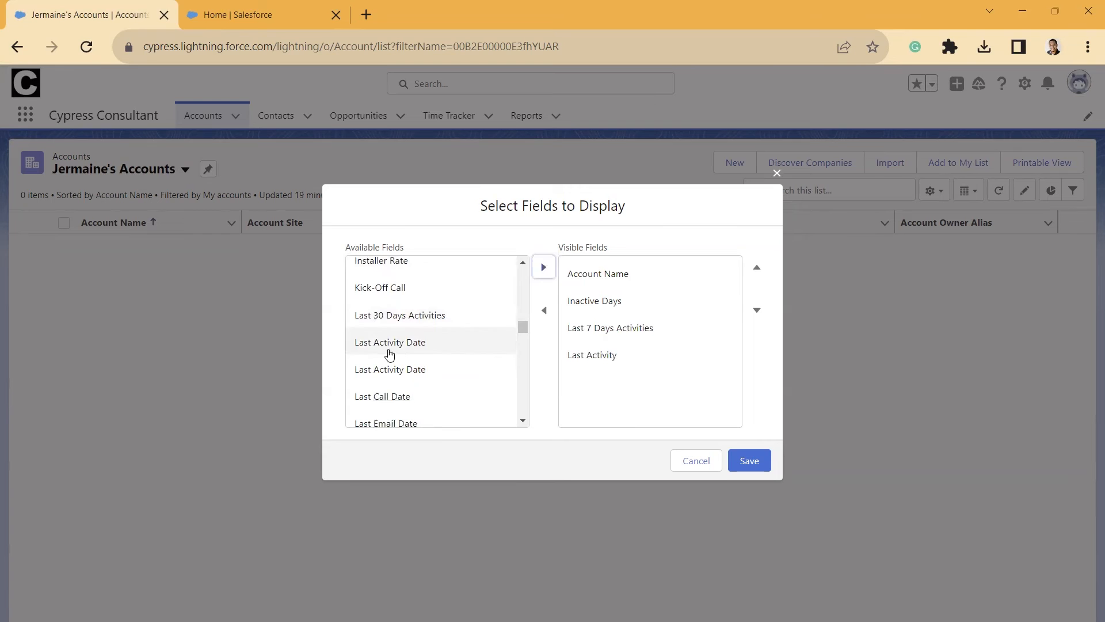
click(390, 342)
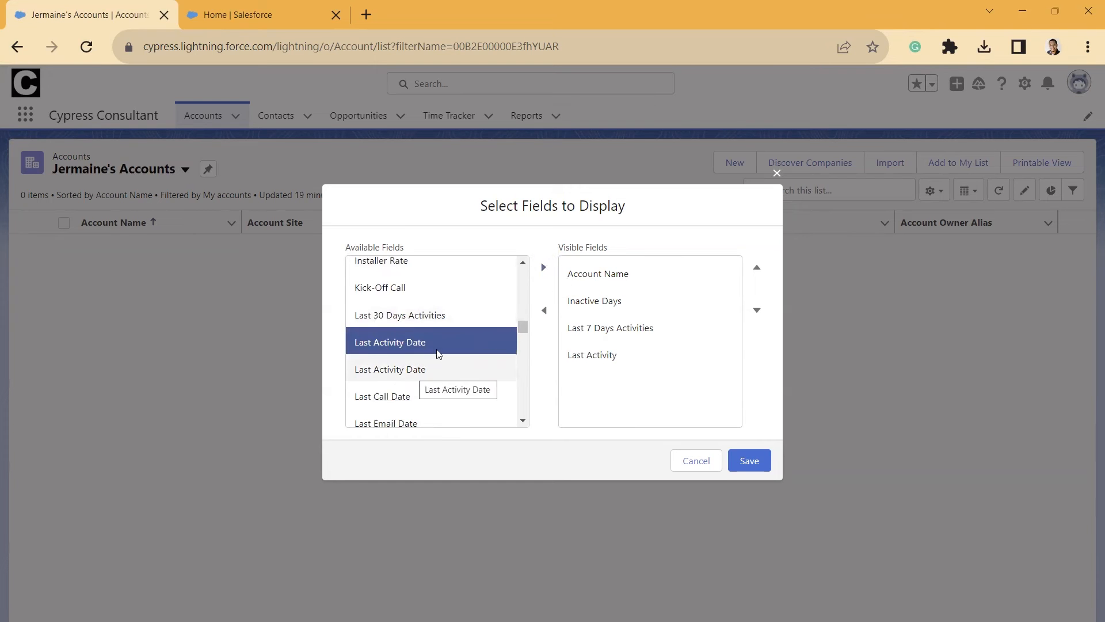
click(543, 266)
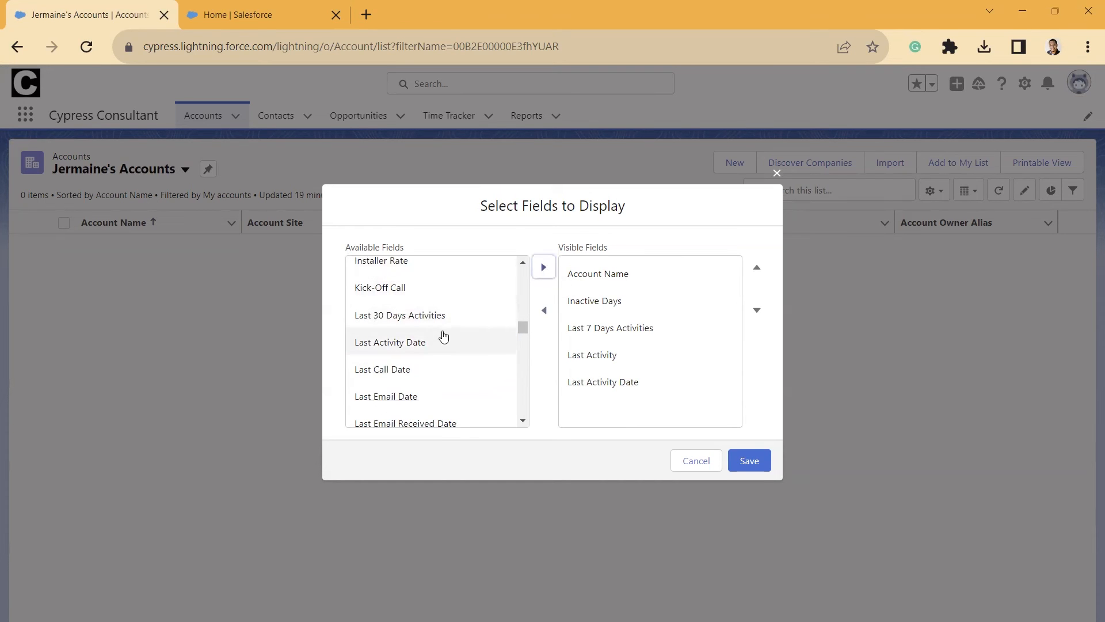
click(389, 342)
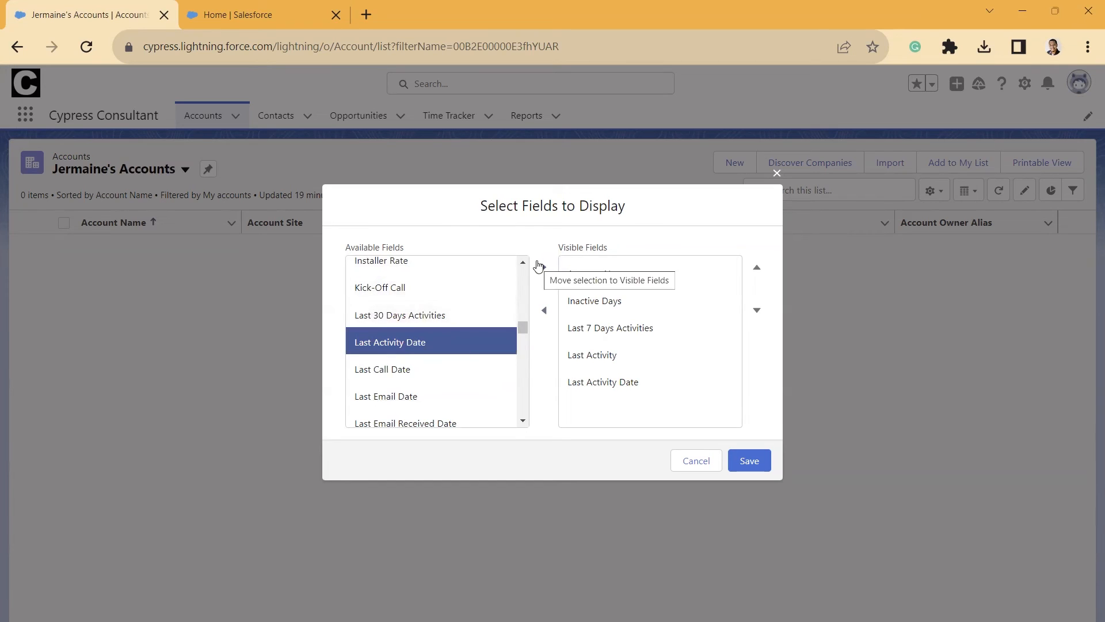
click(543, 266)
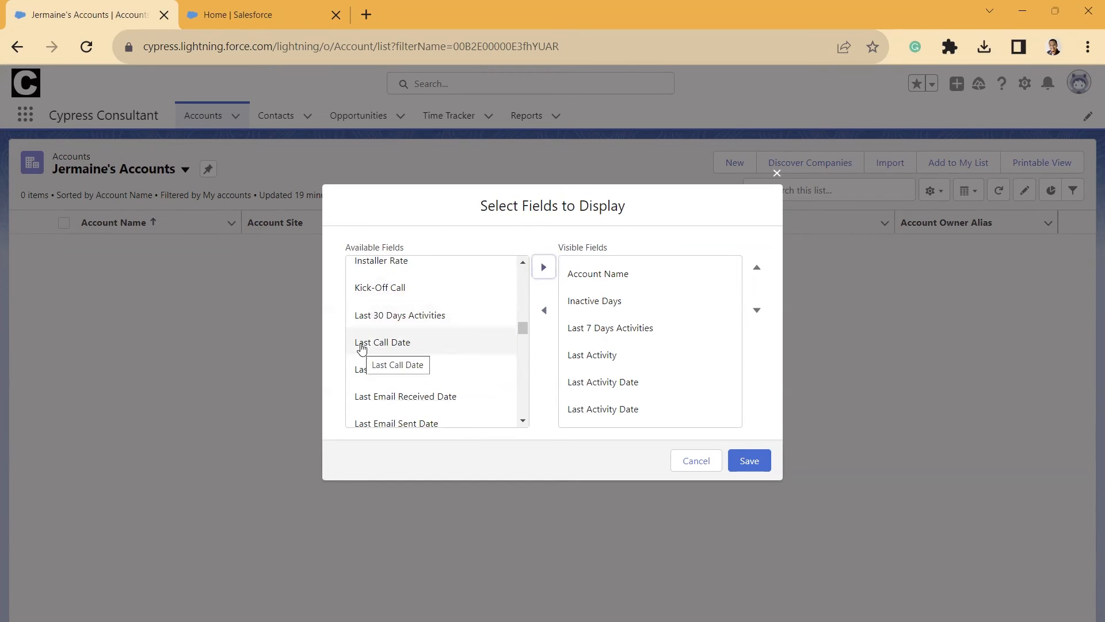
click(386, 368)
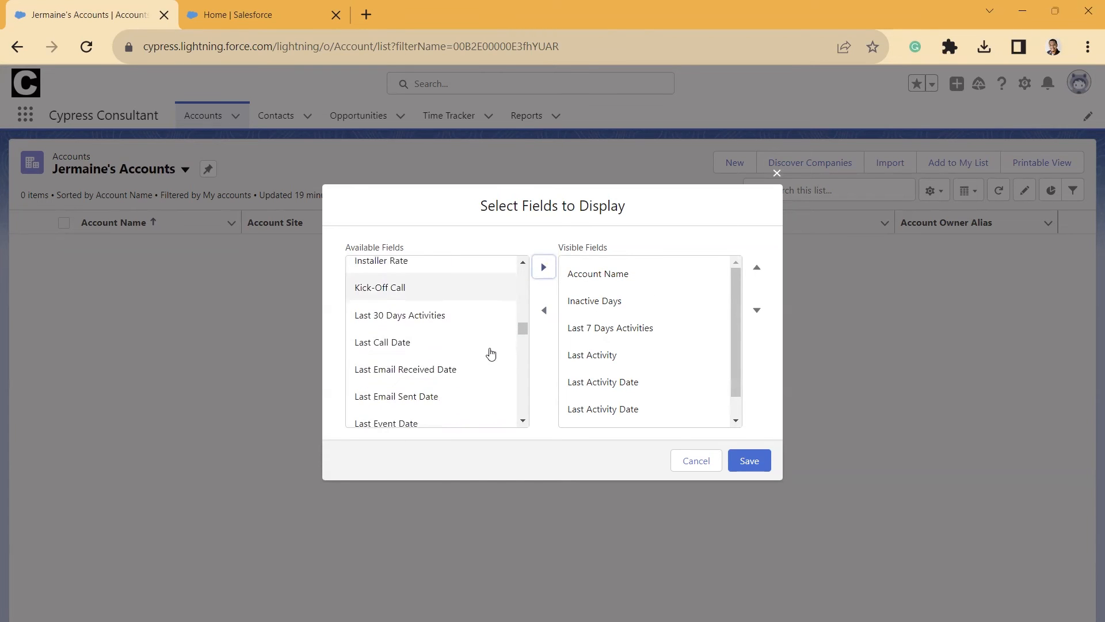
click(396, 396)
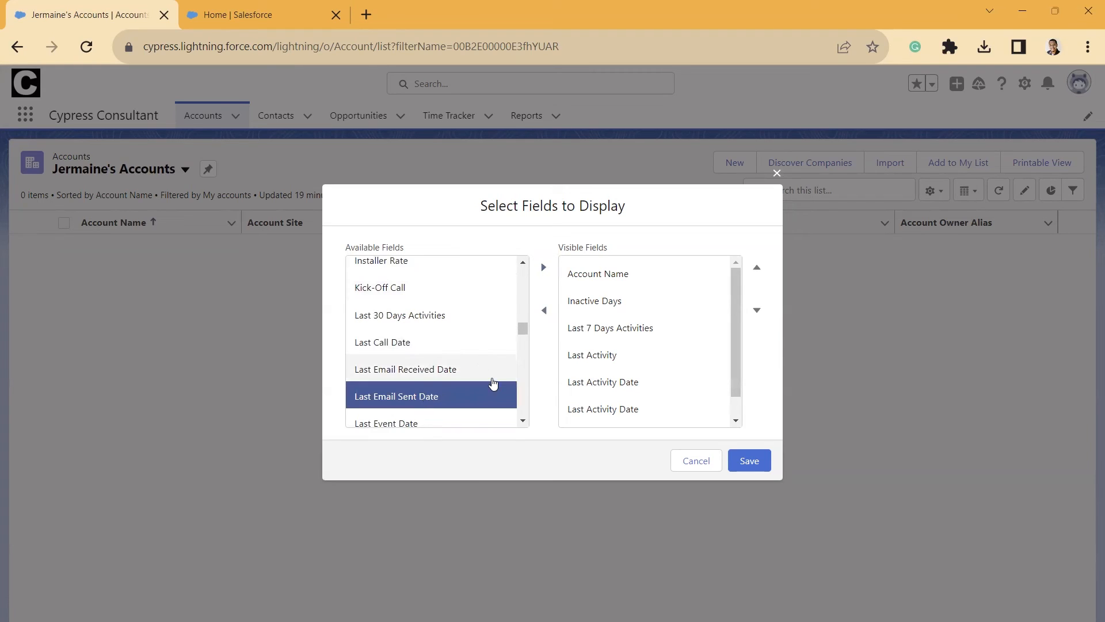
click(543, 267)
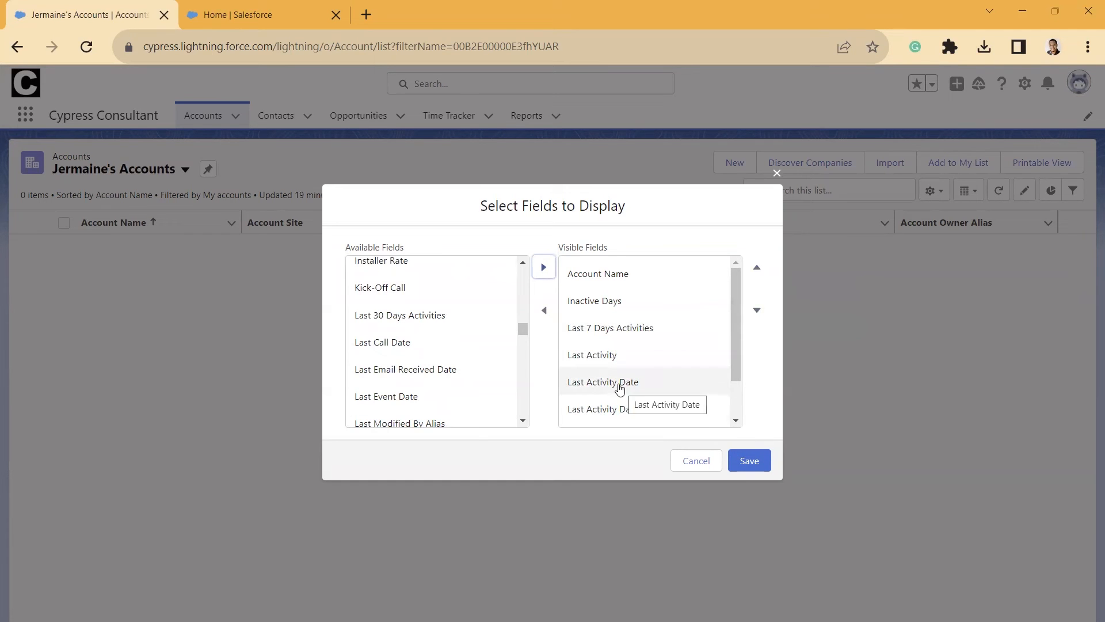
click(602, 381)
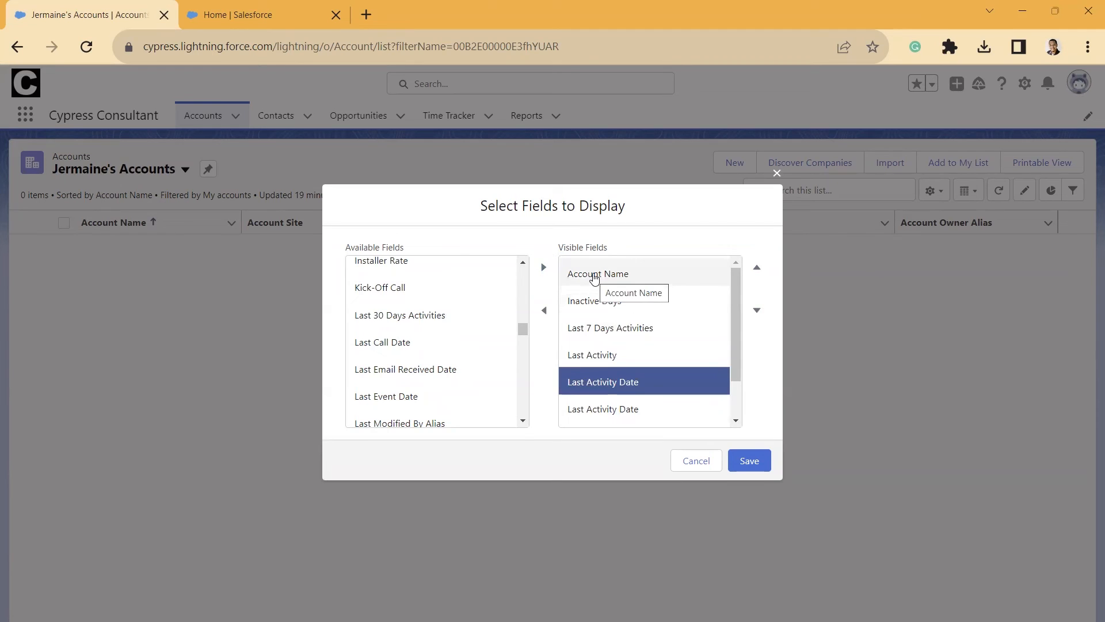
click(756, 267)
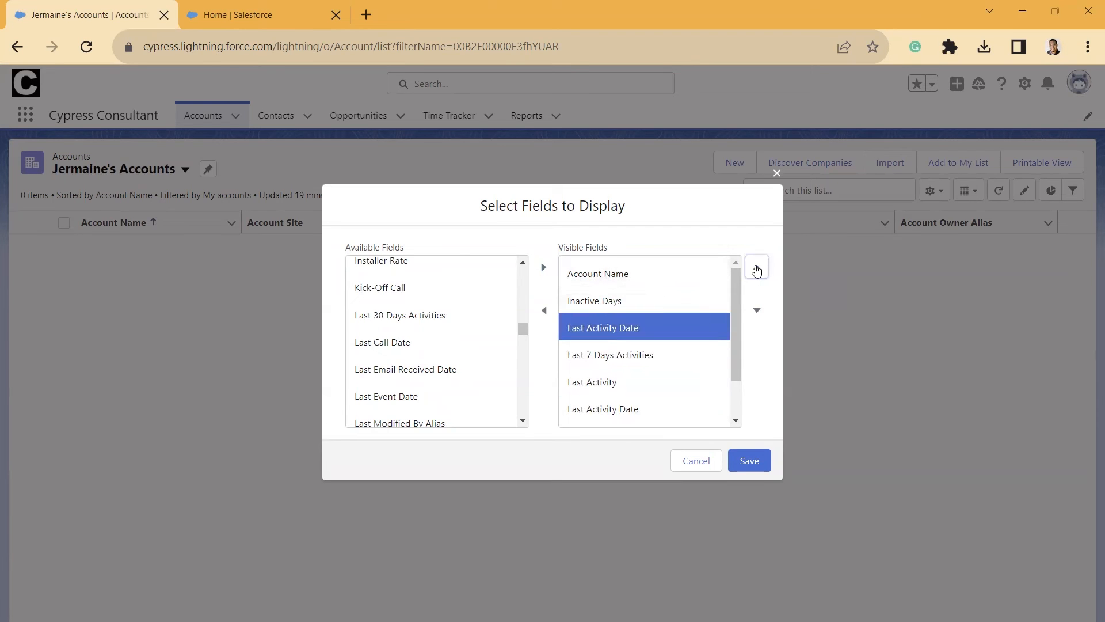
click(756, 311)
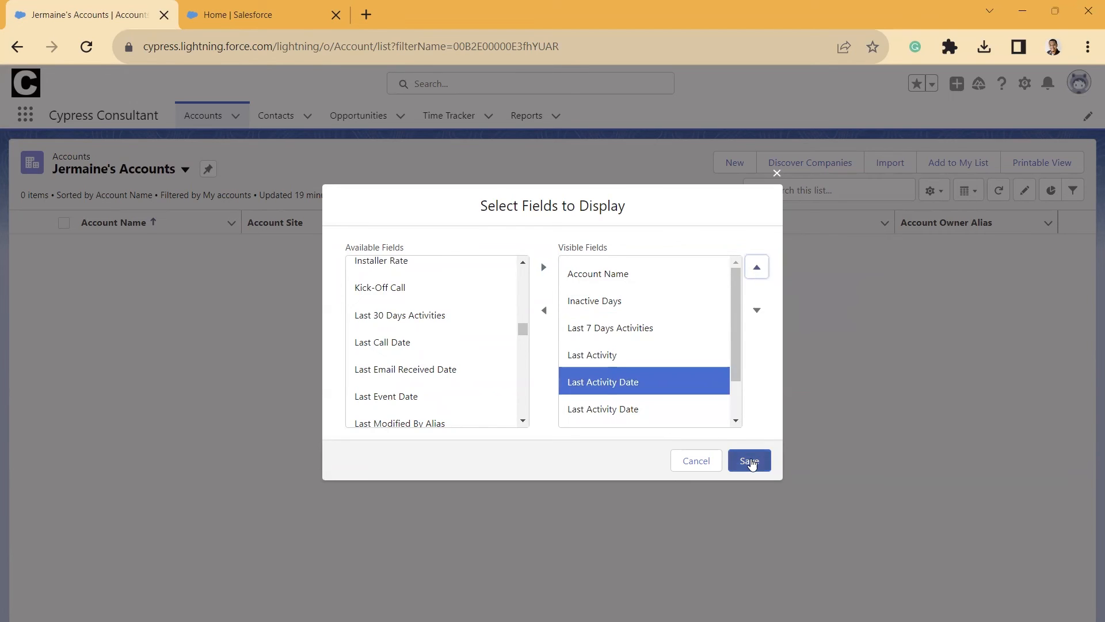
Save the field selection so the new activity and email date columns appear
click(748, 461)
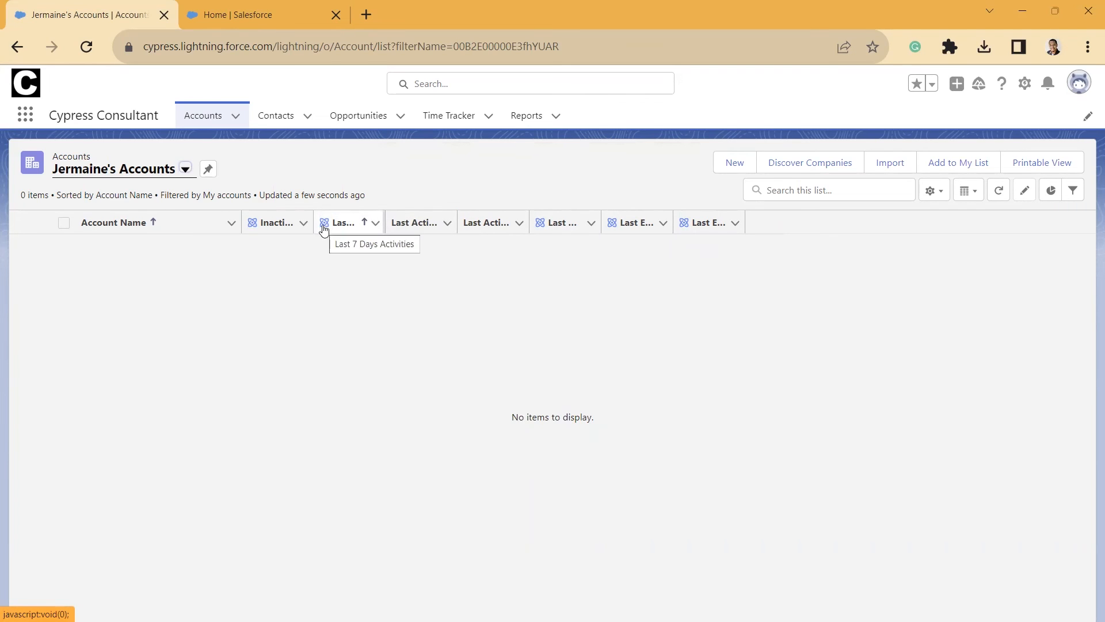
mouse_move(327, 228)
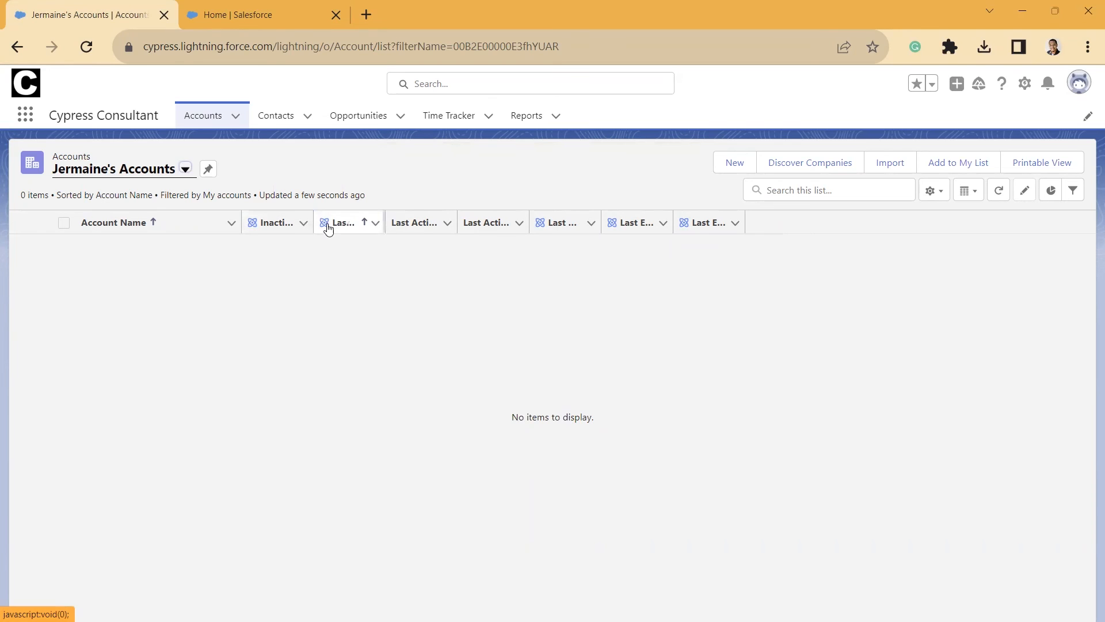
mouse_move(330, 222)
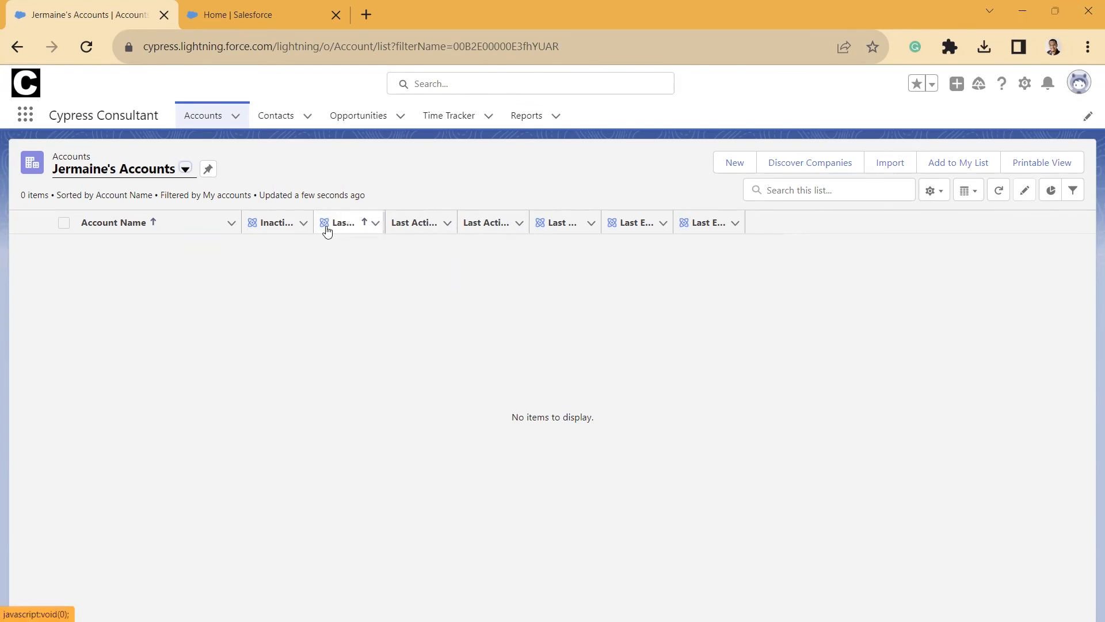
mouse_move(342, 222)
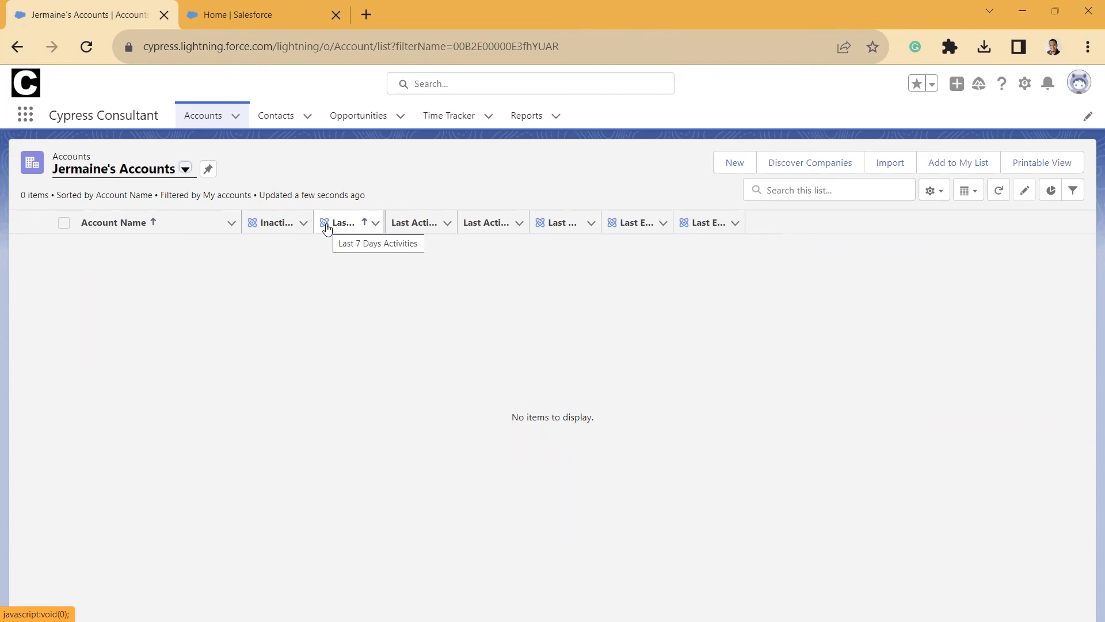
mouse_move(527, 115)
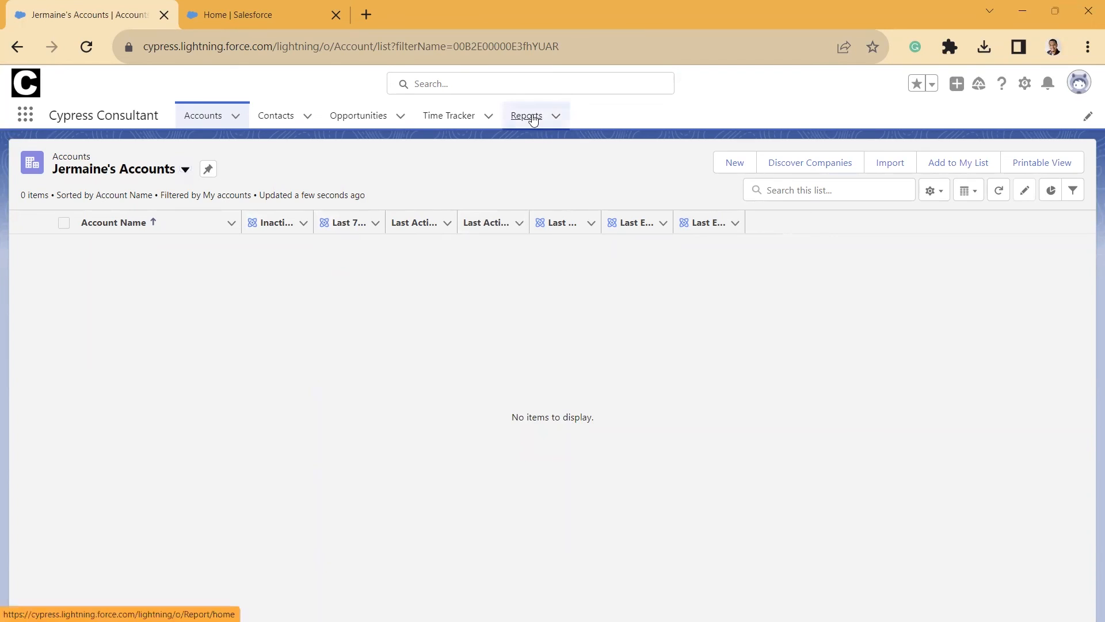
Start a new report using the Accounts & Contacts > Accounts report type
click(525, 115)
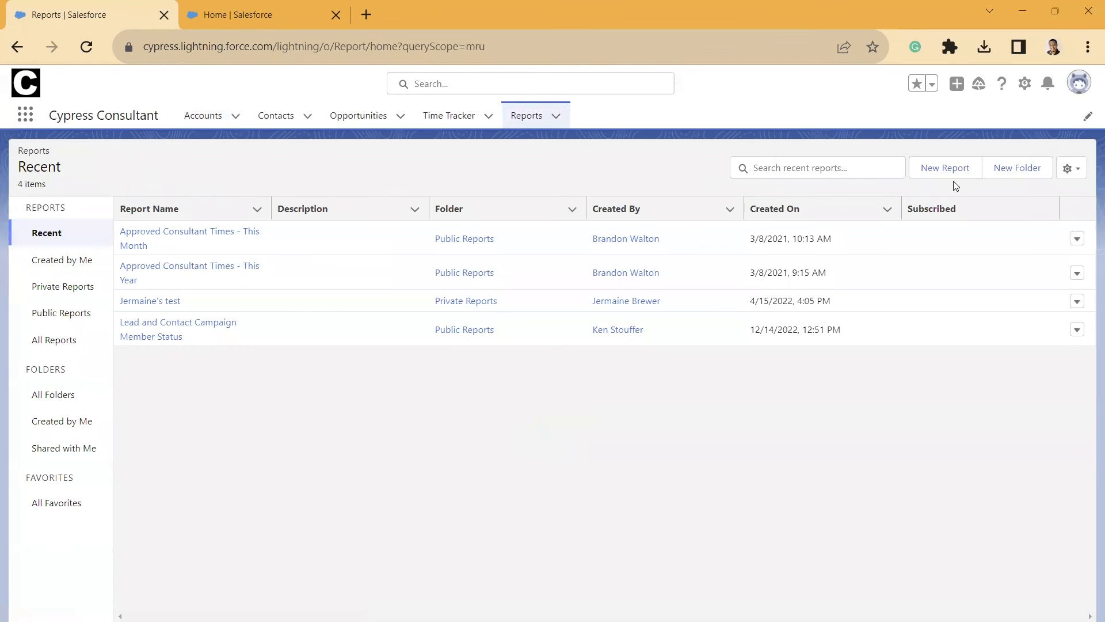
click(945, 167)
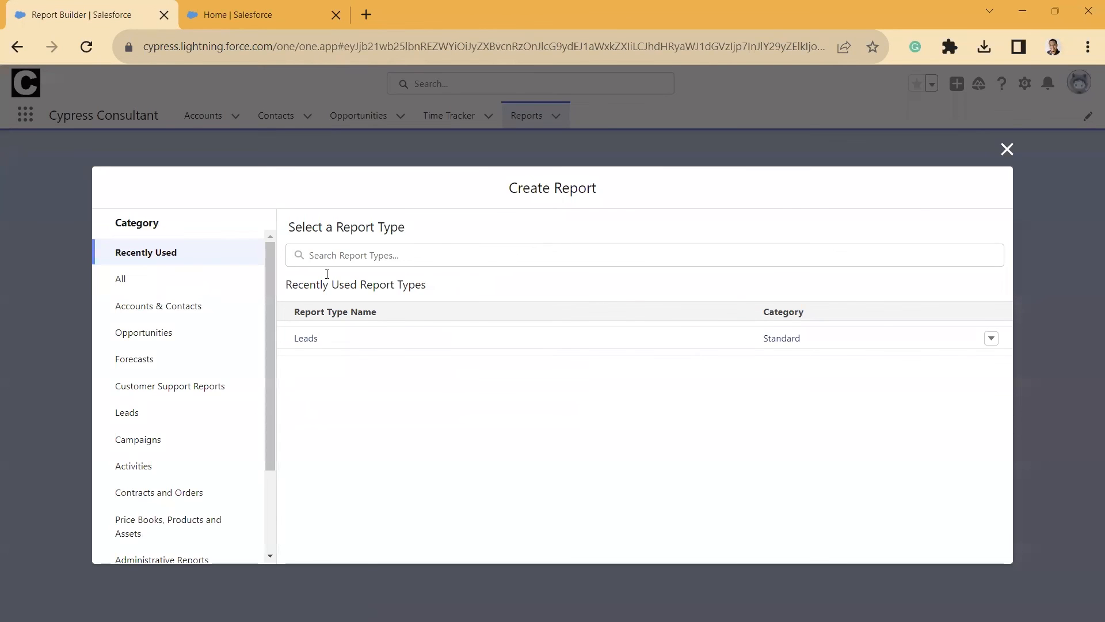
mouse_move(134, 358)
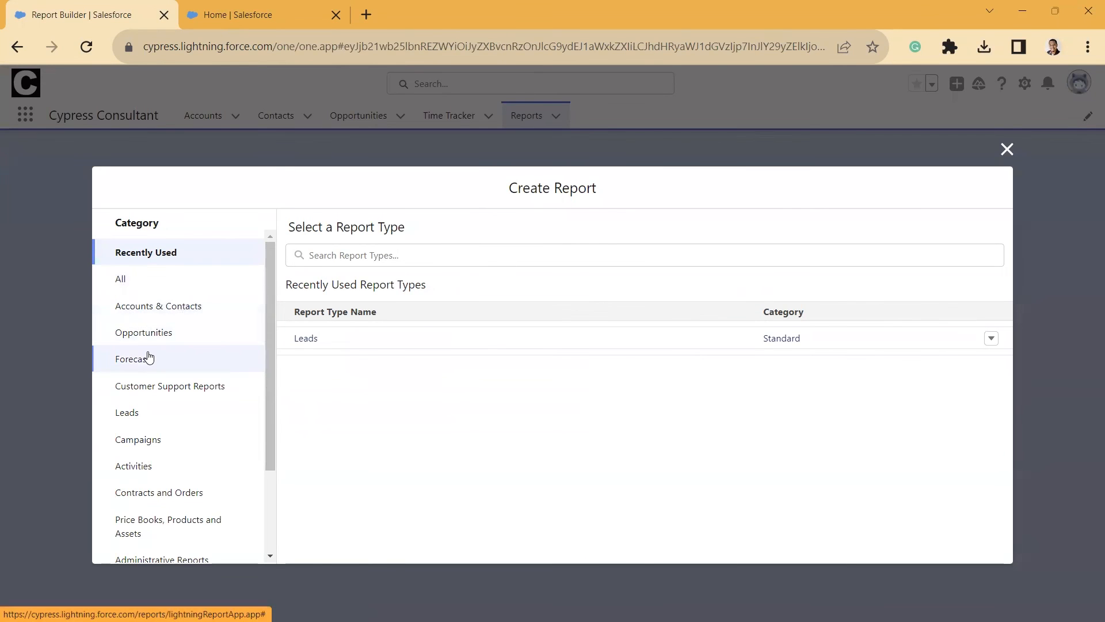
click(157, 305)
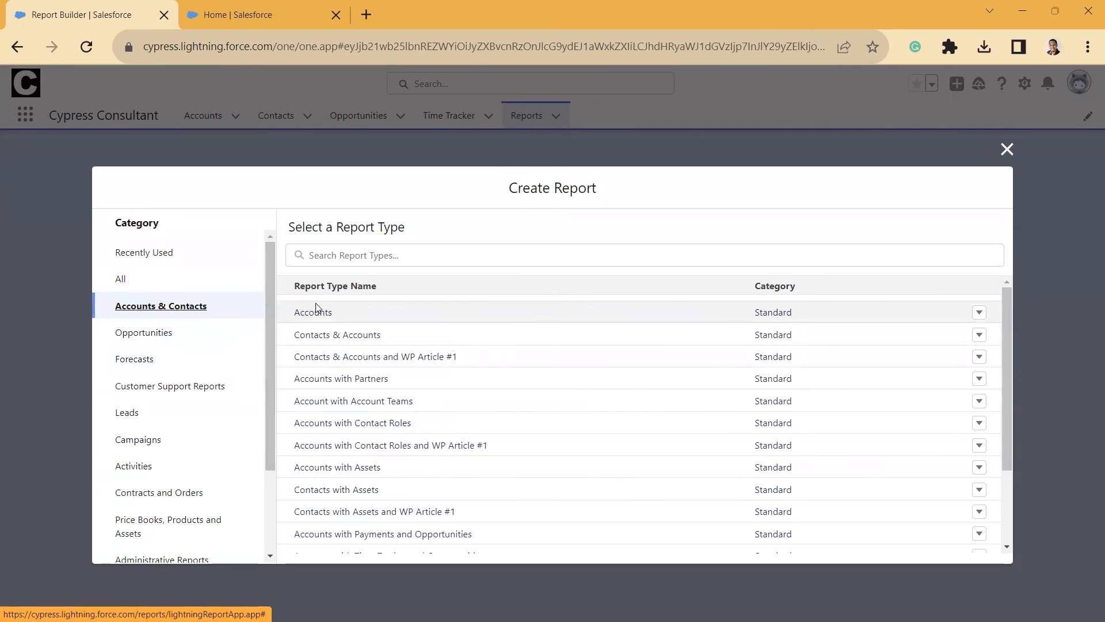
click(312, 312)
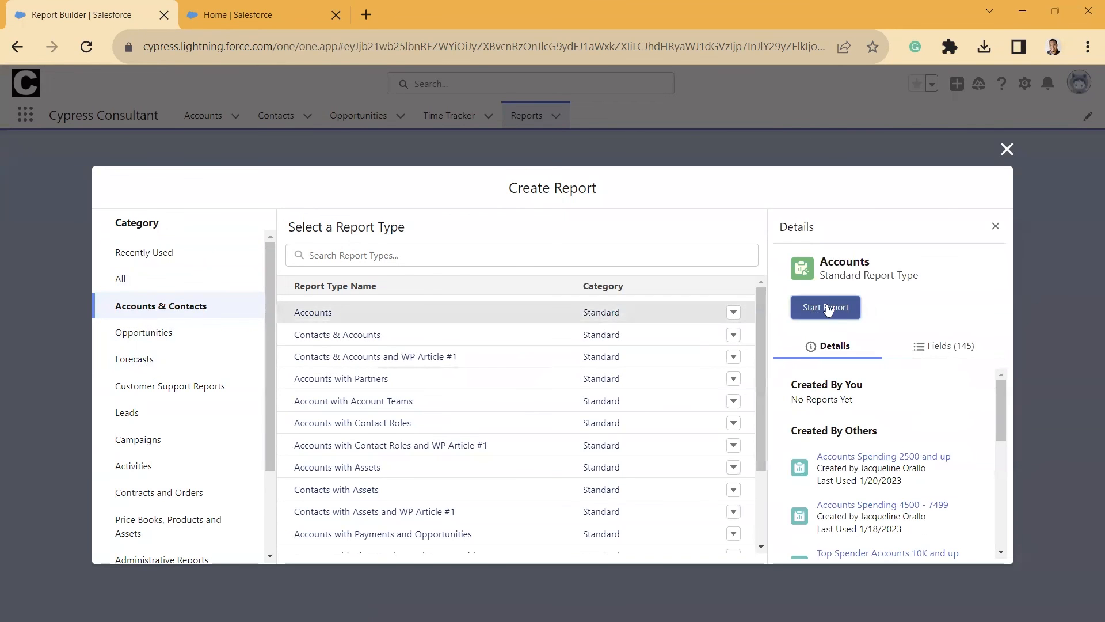
click(825, 307)
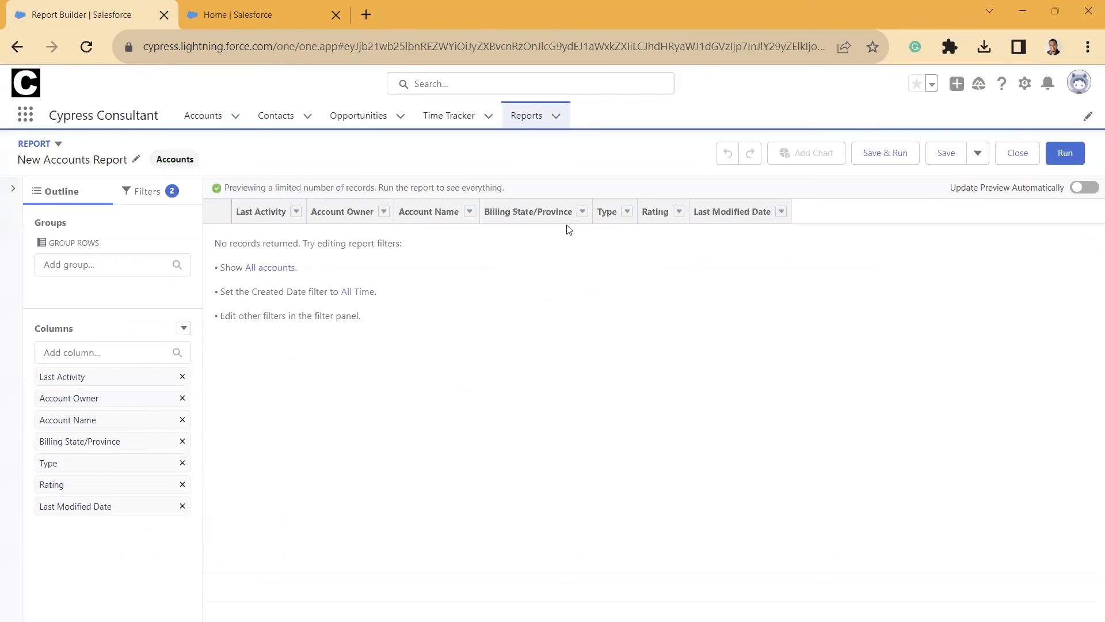
Search the Add column box and add Inactive Days to the report
click(98, 353)
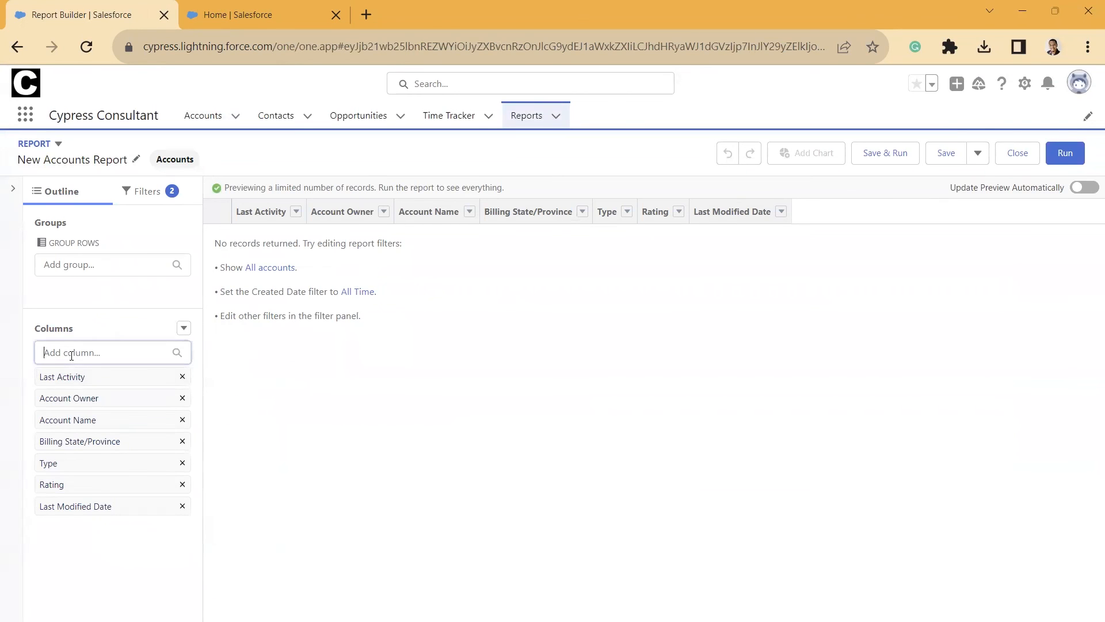
click(106, 352)
text(in)
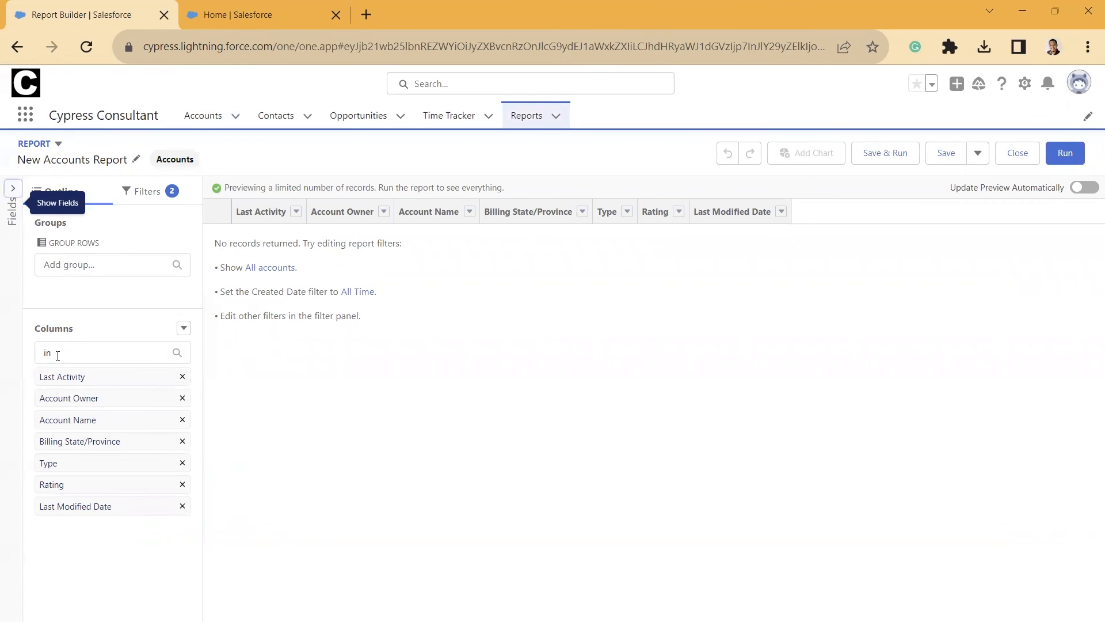
click(106, 352)
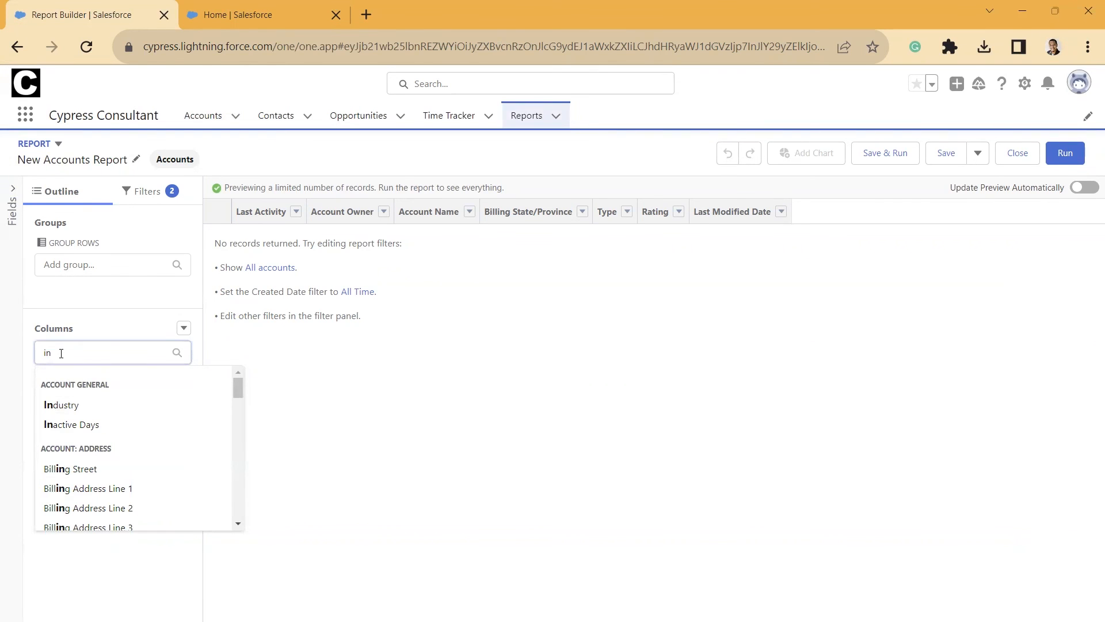
mouse_move(71, 424)
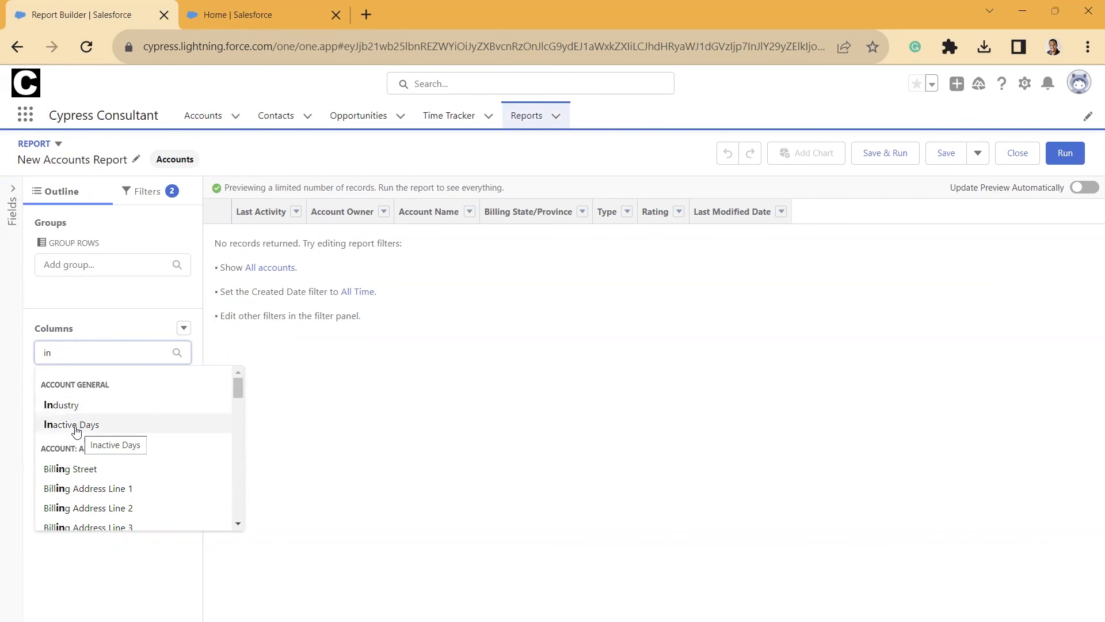
click(70, 424)
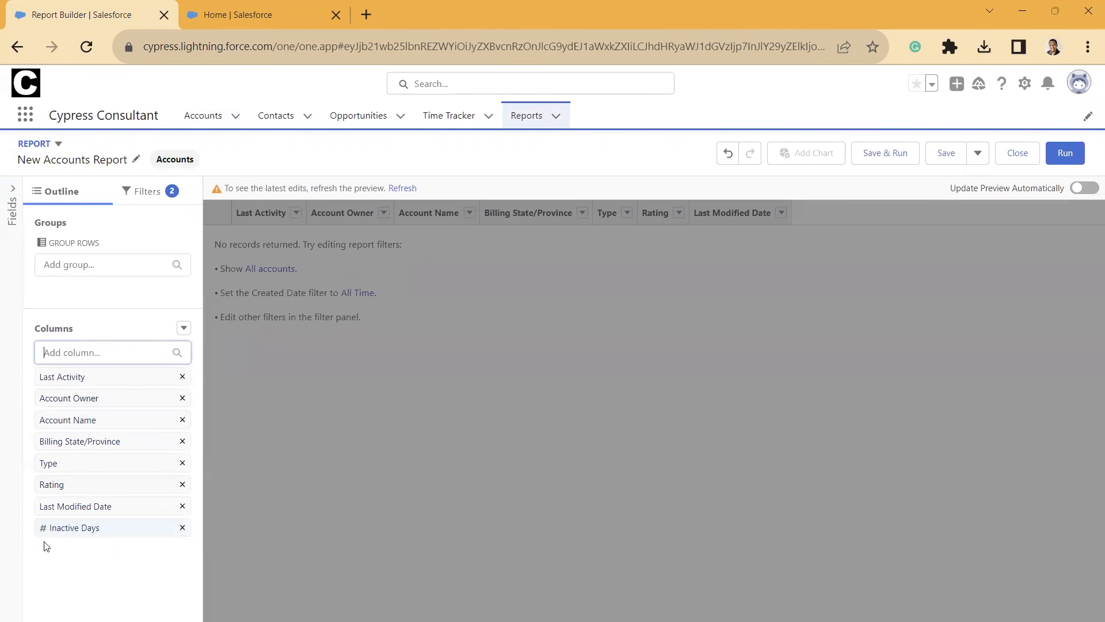
click(106, 352)
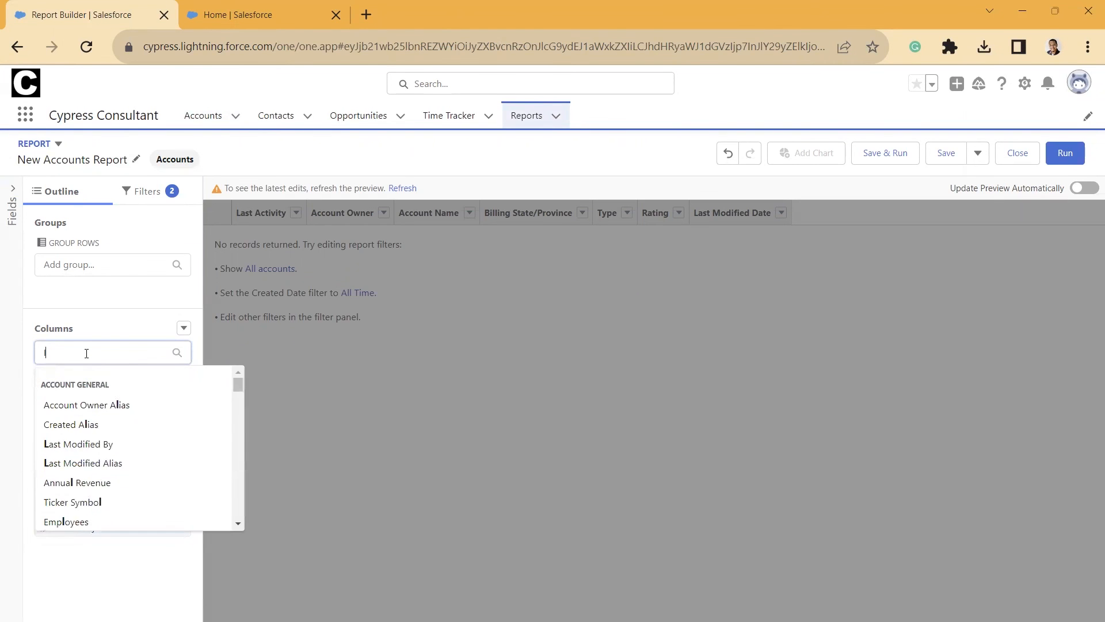
Search report columns for 'last' to list Last Activity Date, Last Email Date and similar
text(last)
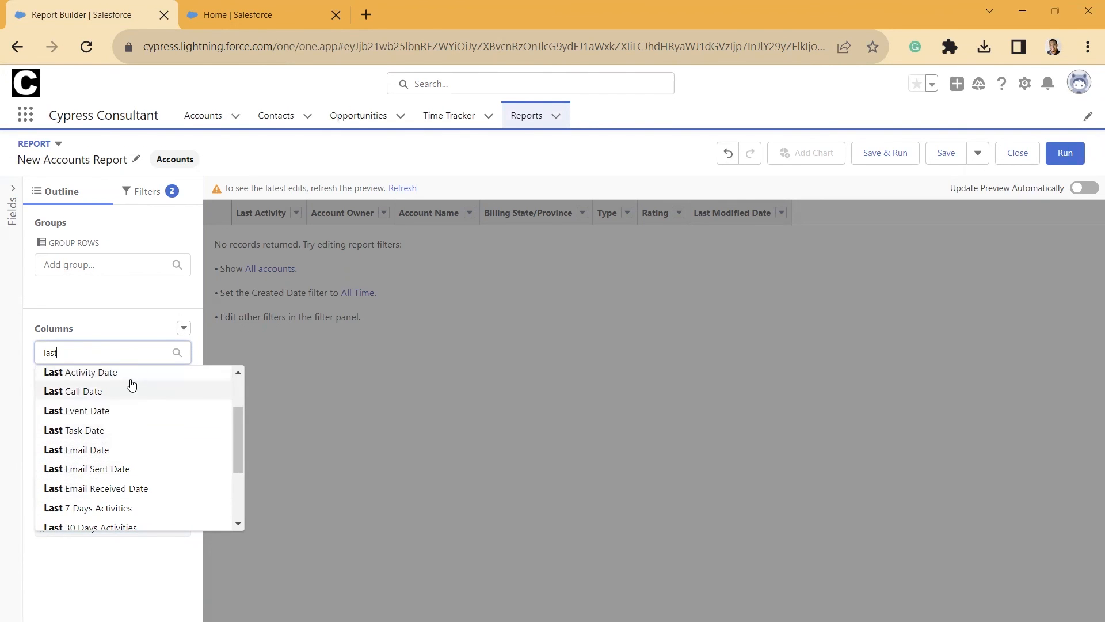
mouse_move(144, 349)
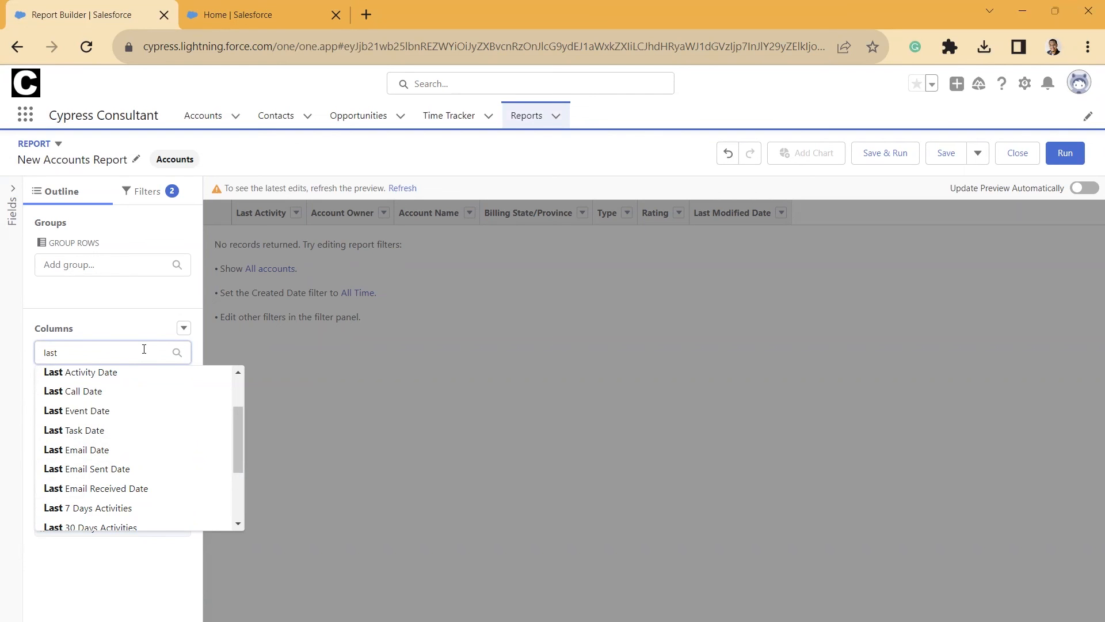
mouse_move(224, 337)
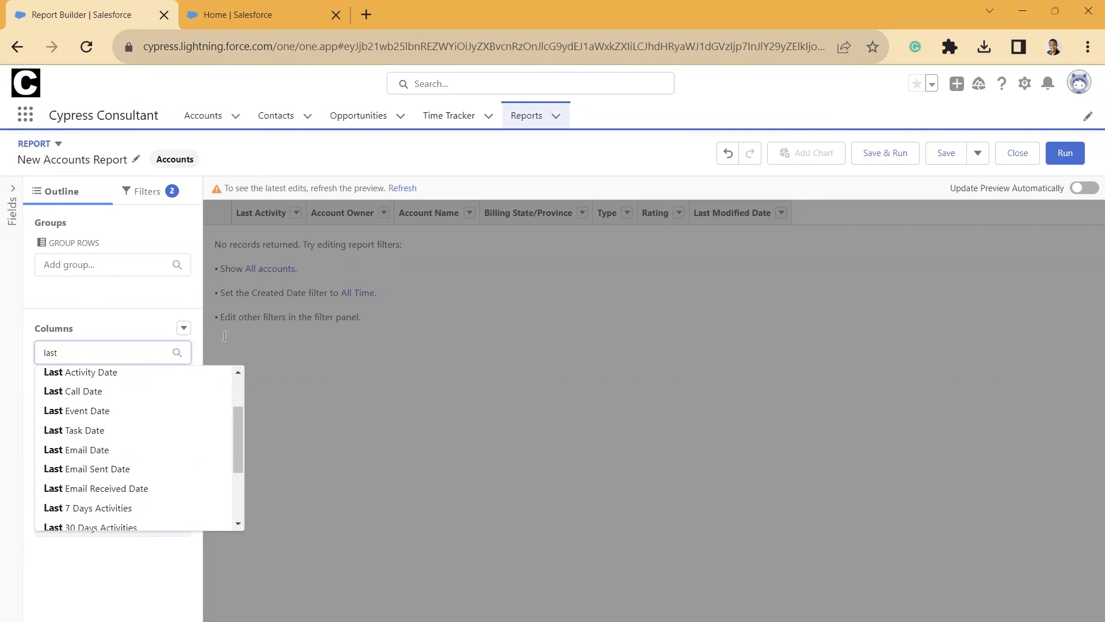